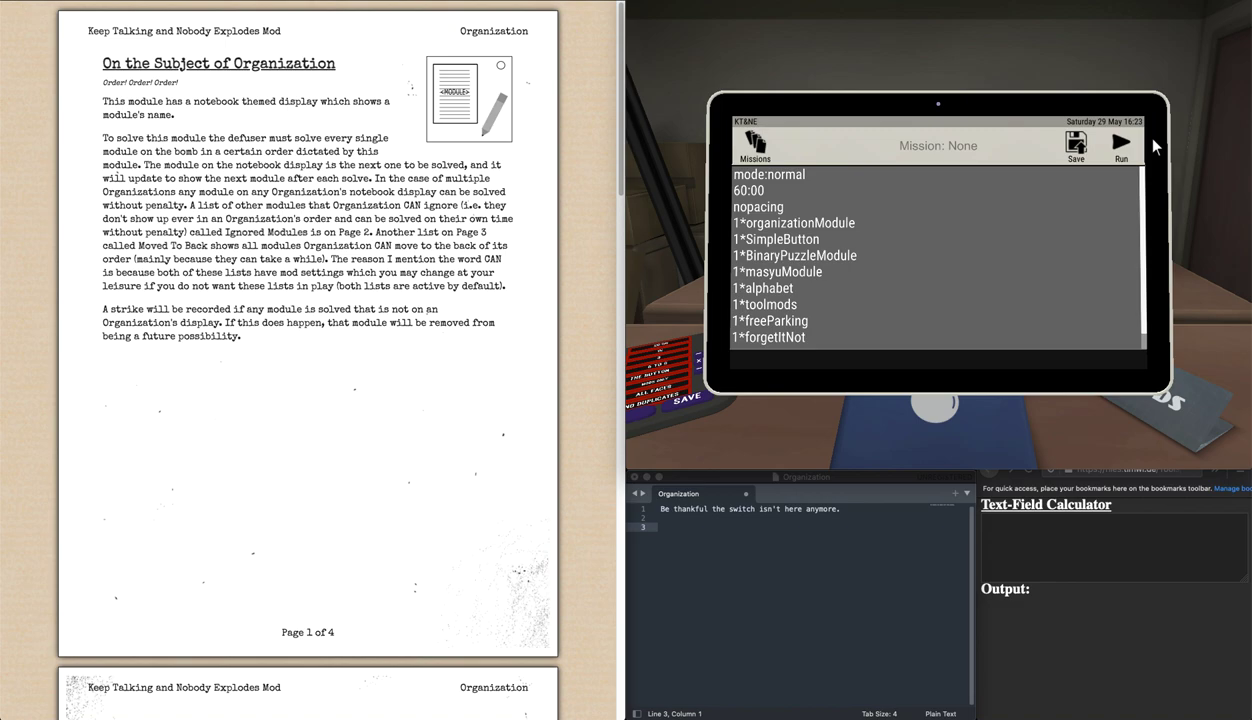
- Start the modded bomb so the Organization notebook names The Simpleton first
click(1120, 140)
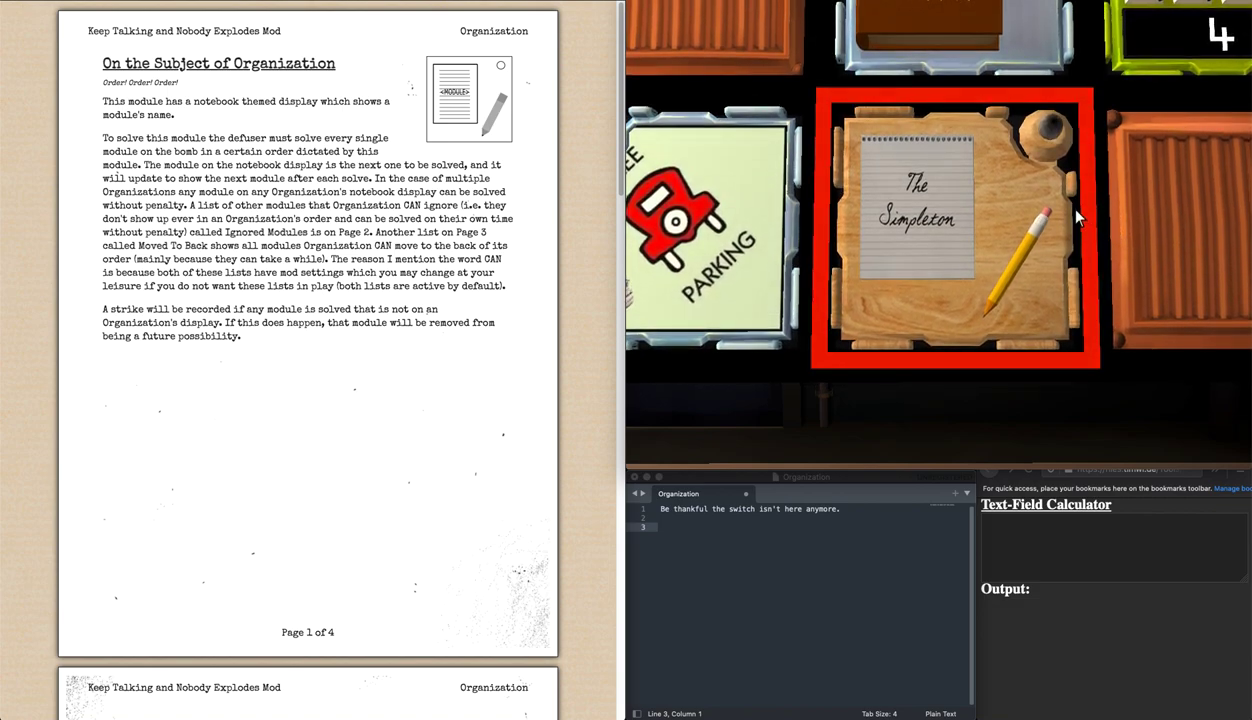
mouse_move(1010, 198)
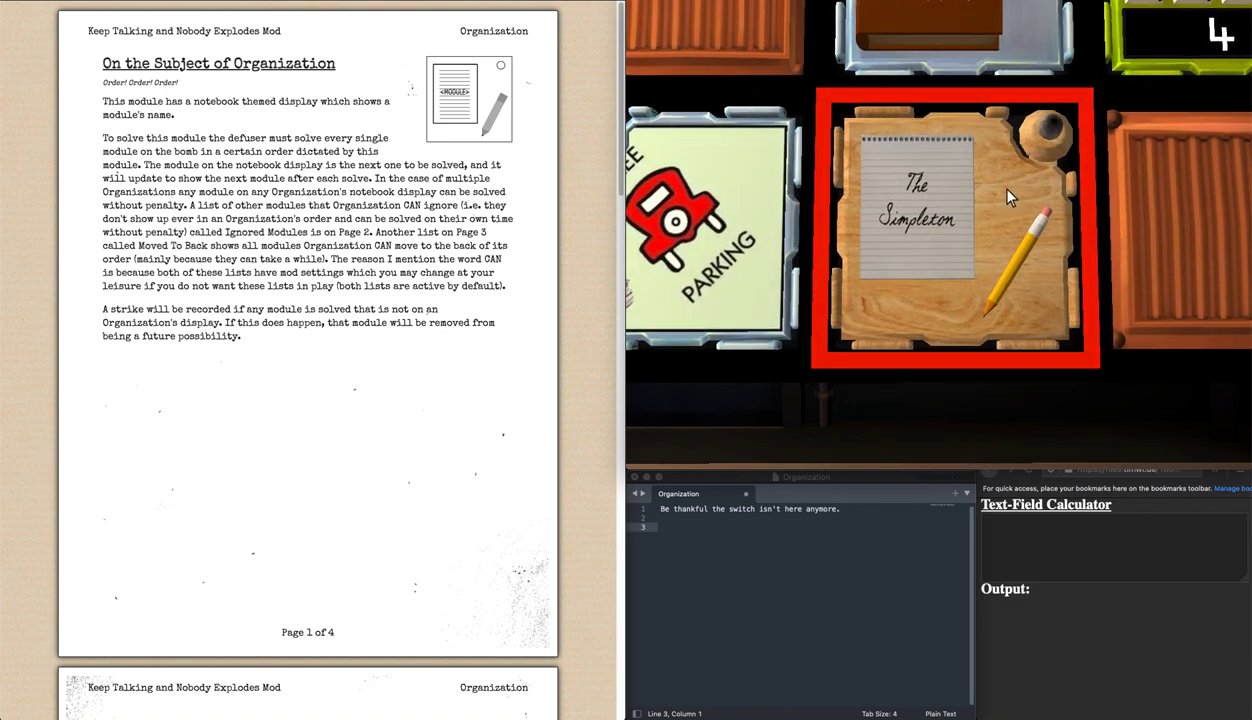
mouse_move(996, 150)
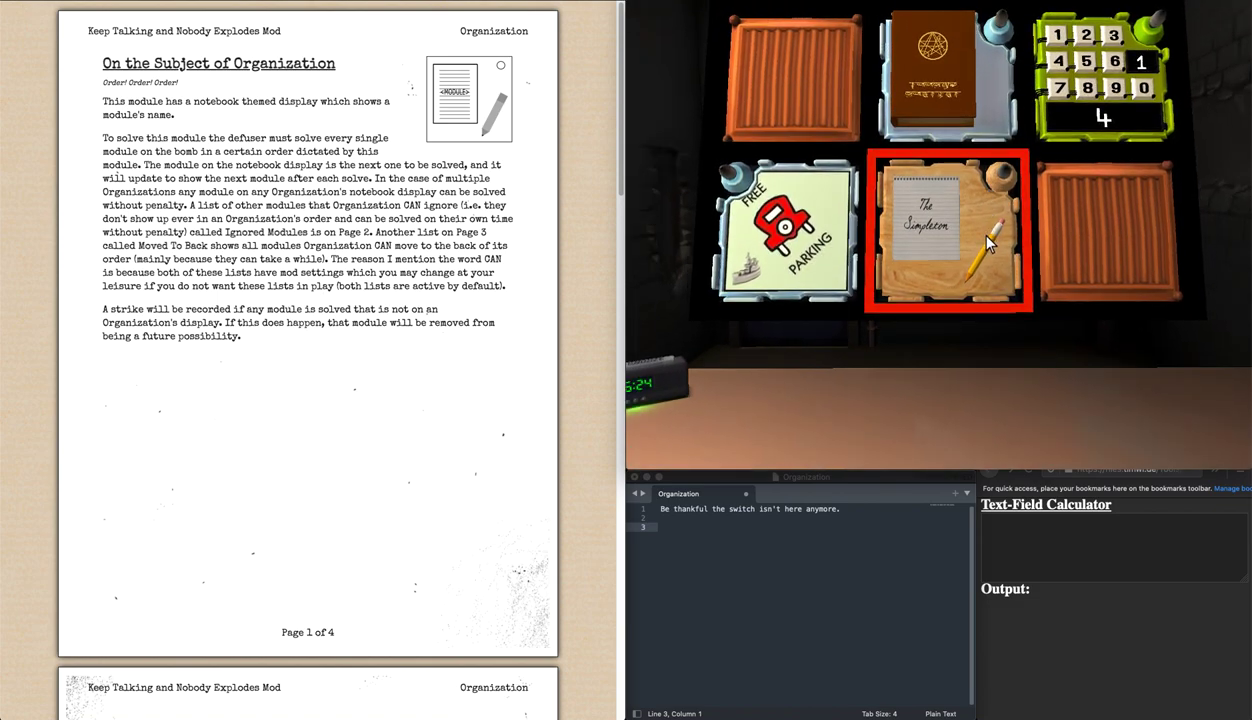
mouse_move(910, 220)
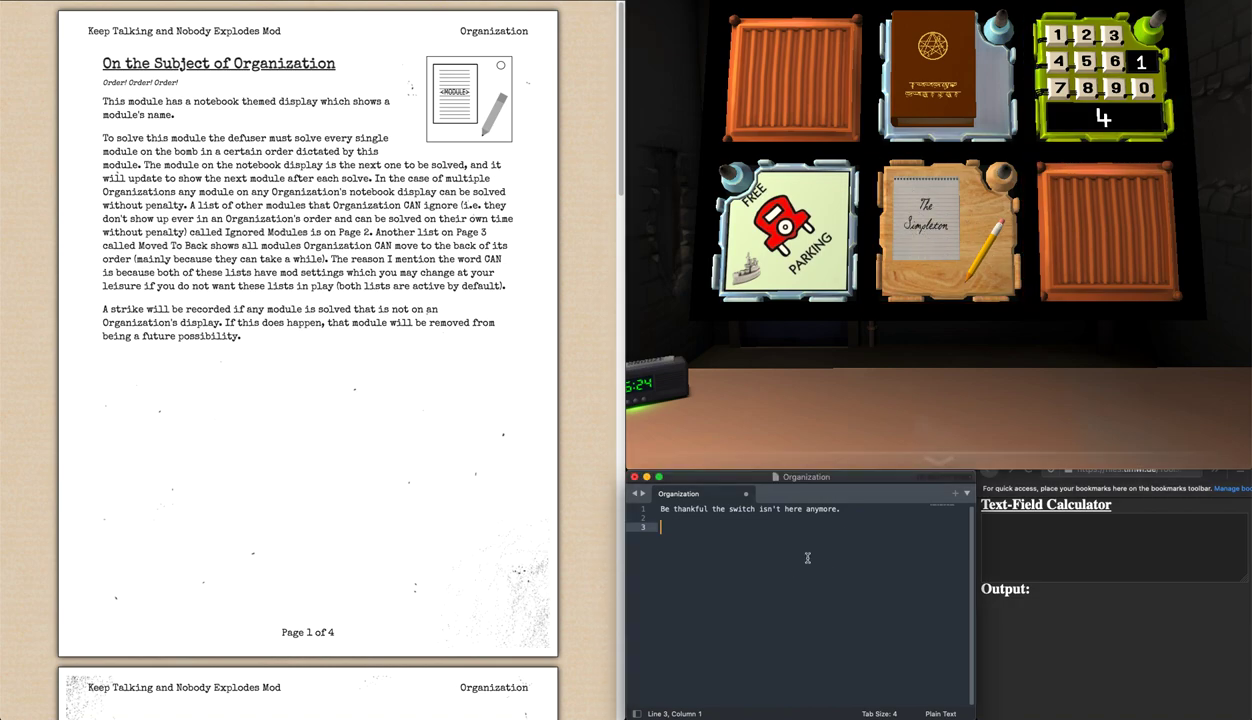
- Record the first stage digit 4 in the notes editor
text(4)
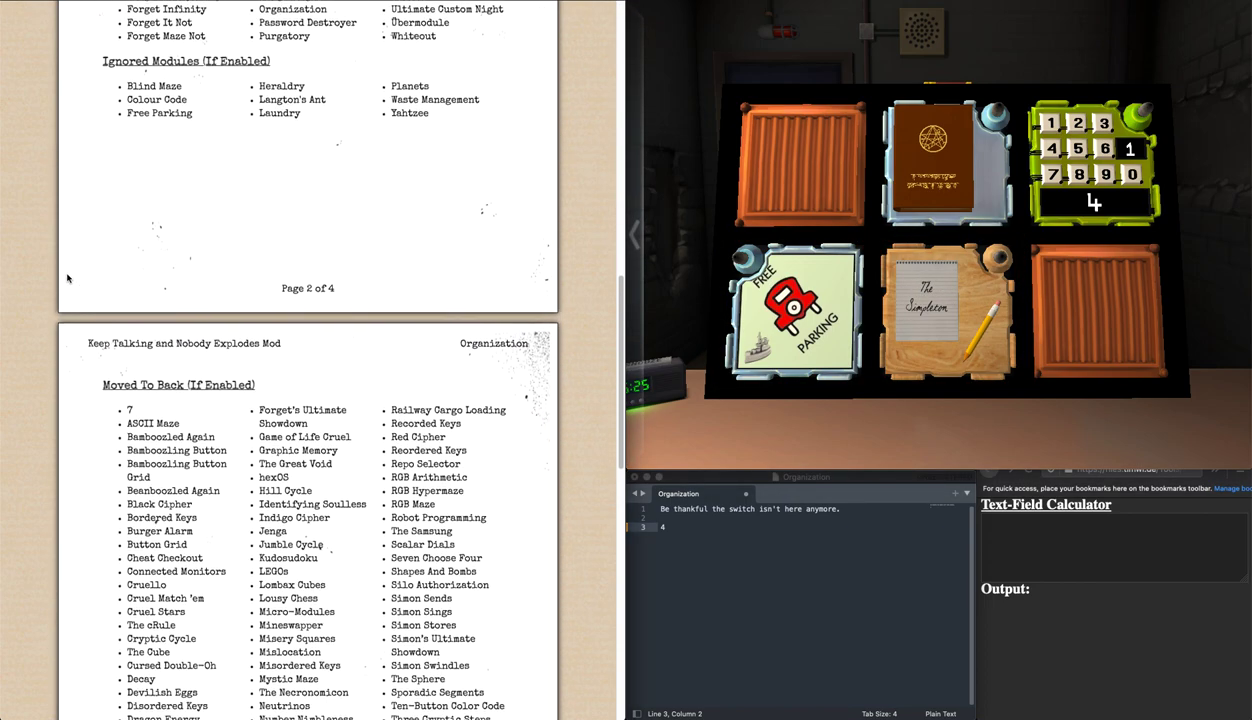
scroll(down, 3)
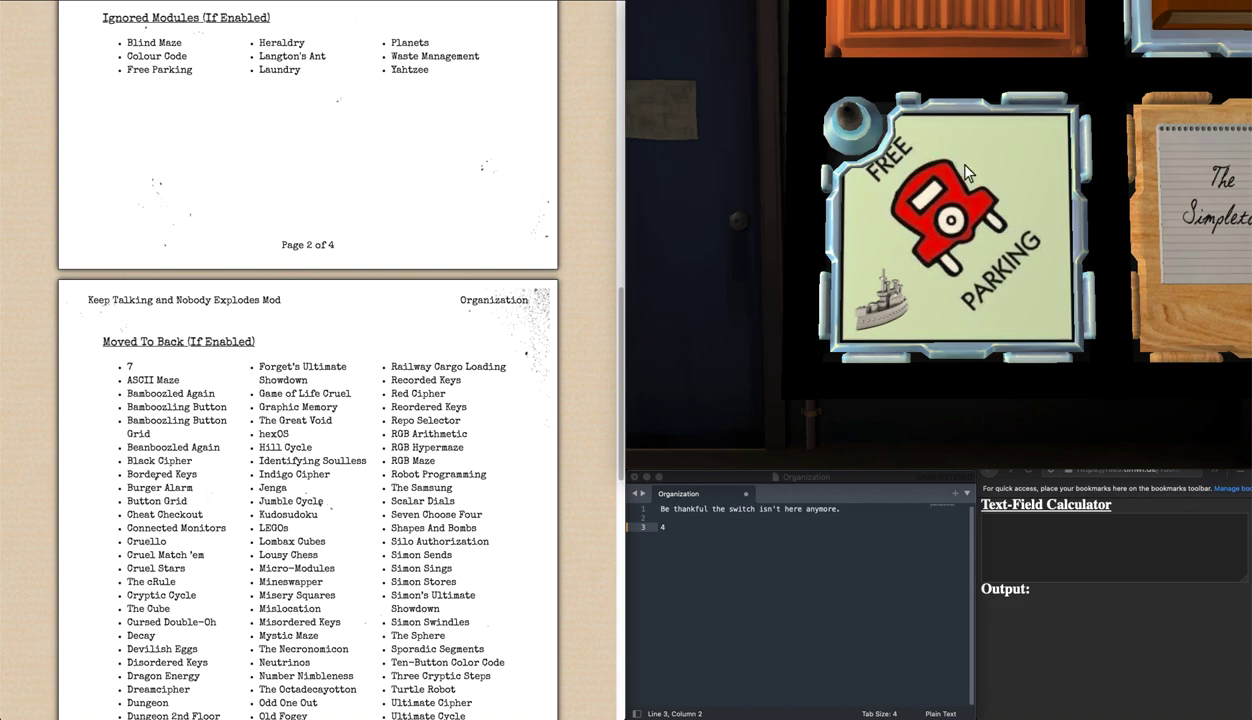
mouse_move(960, 250)
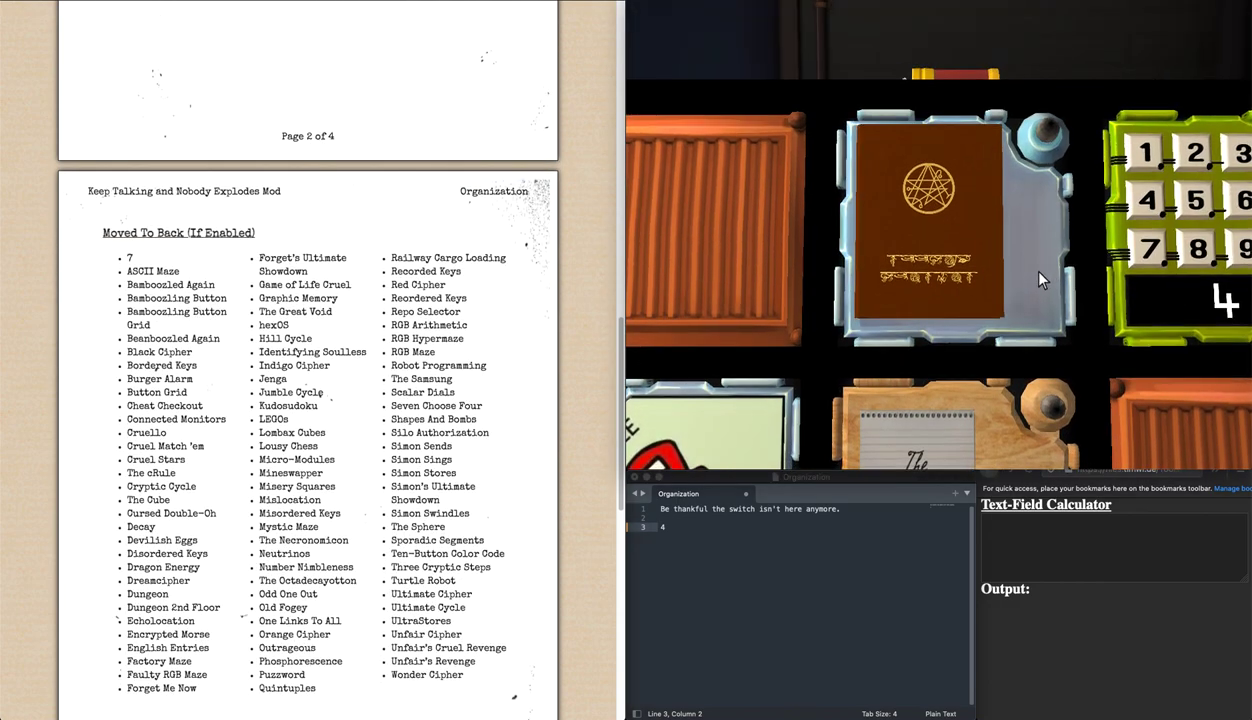
click(928, 224)
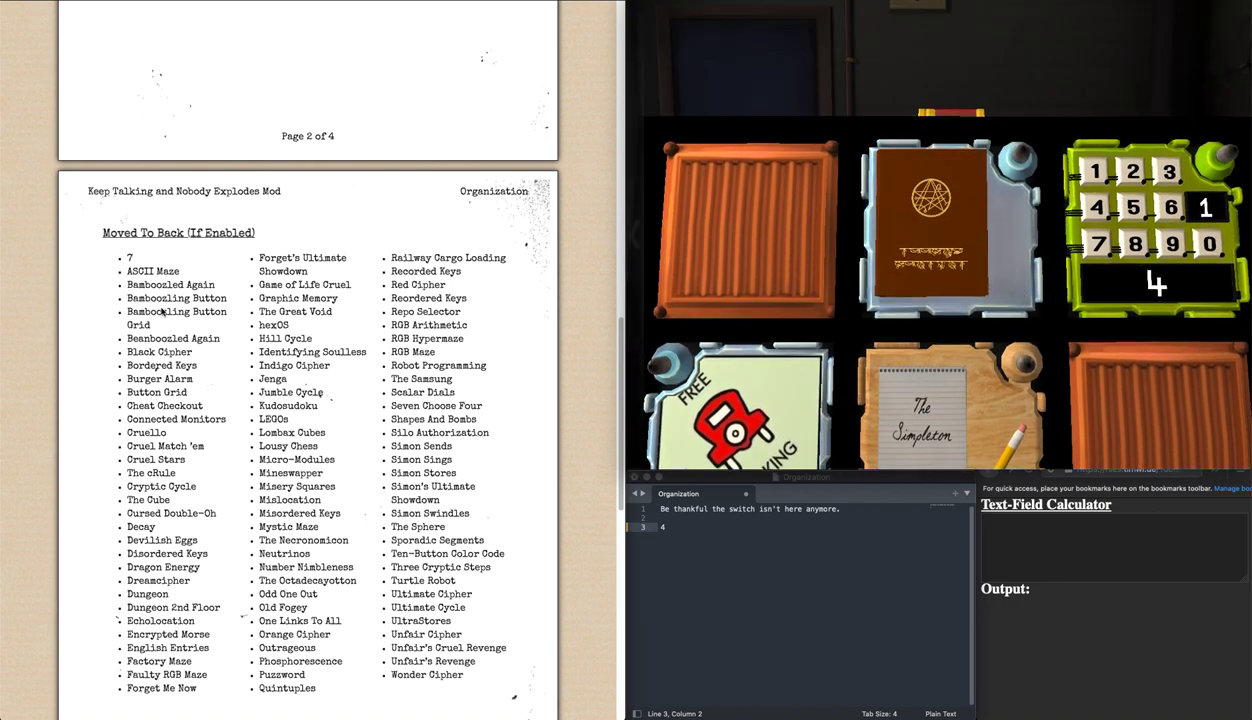
scroll(down, 3)
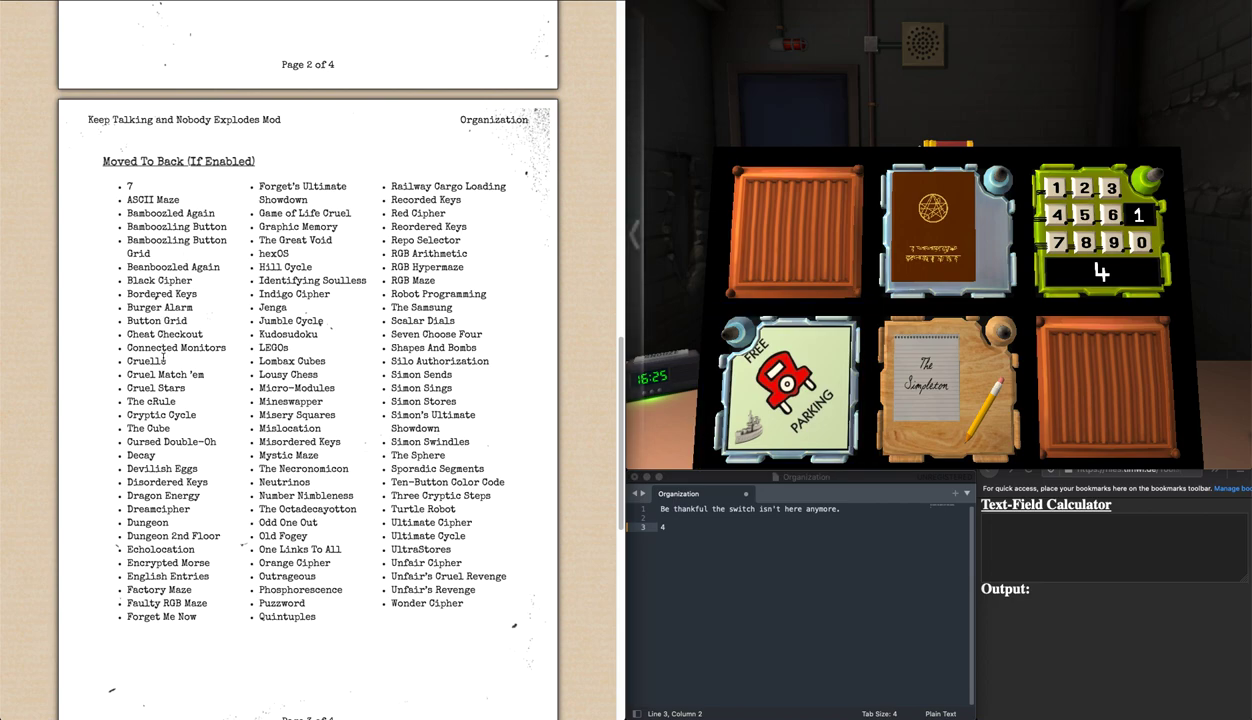
click(946, 388)
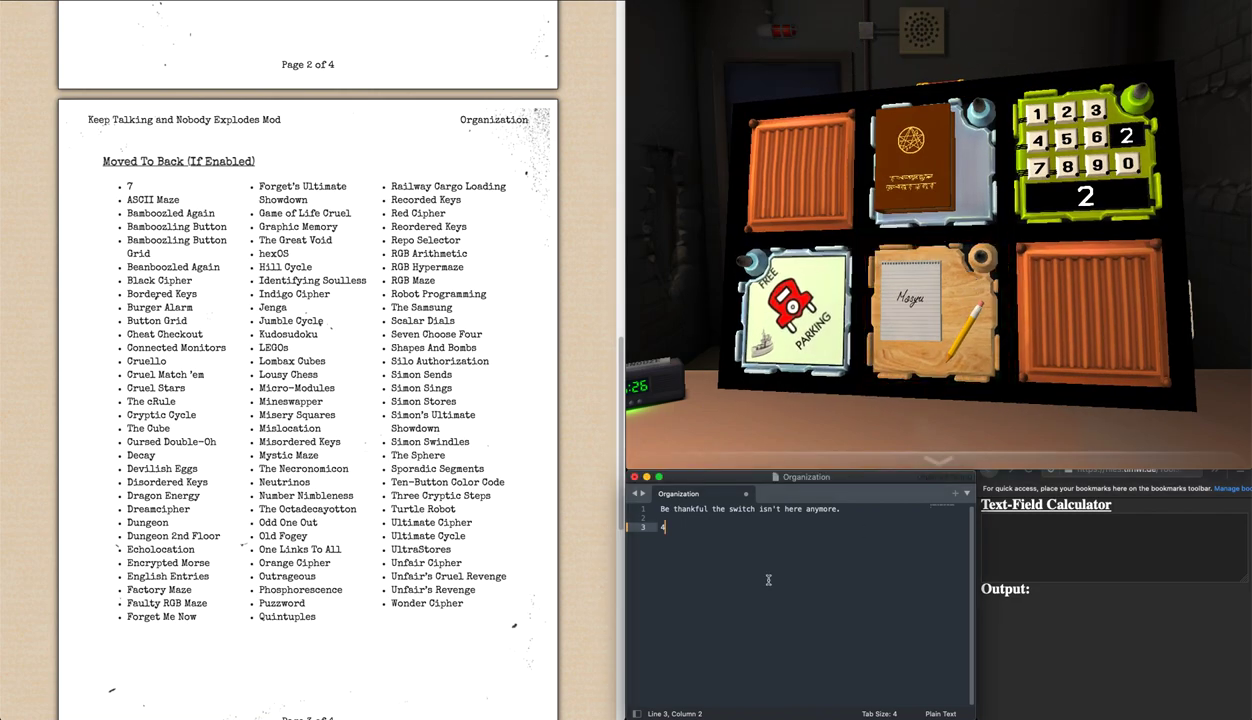
- Record stage digits 2 and 9 in the notes (429) and return to the bomb
text(2)
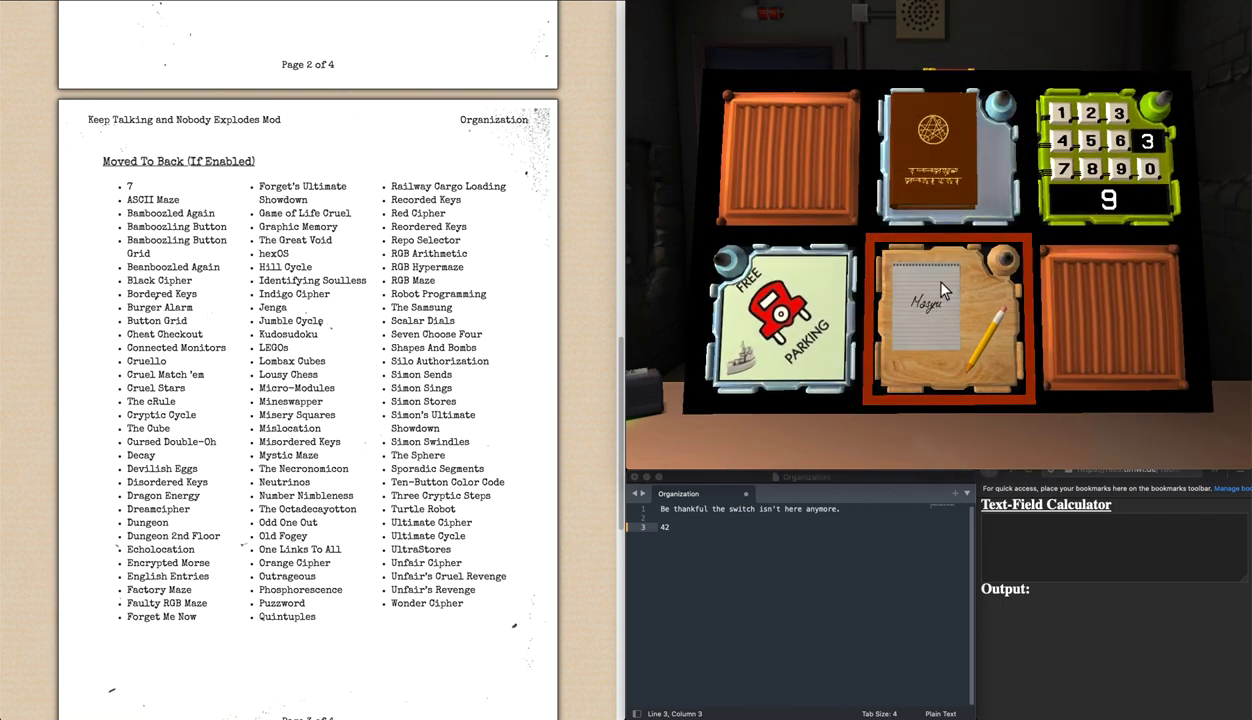
text(9)
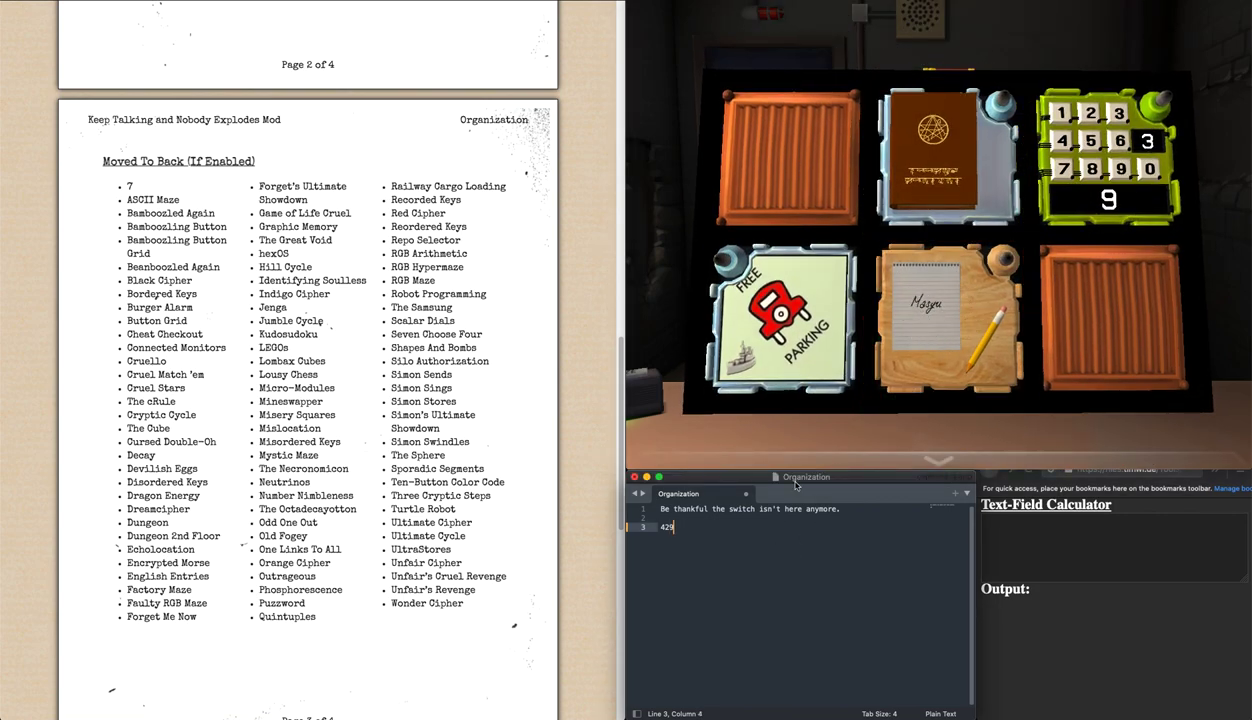
click(948, 316)
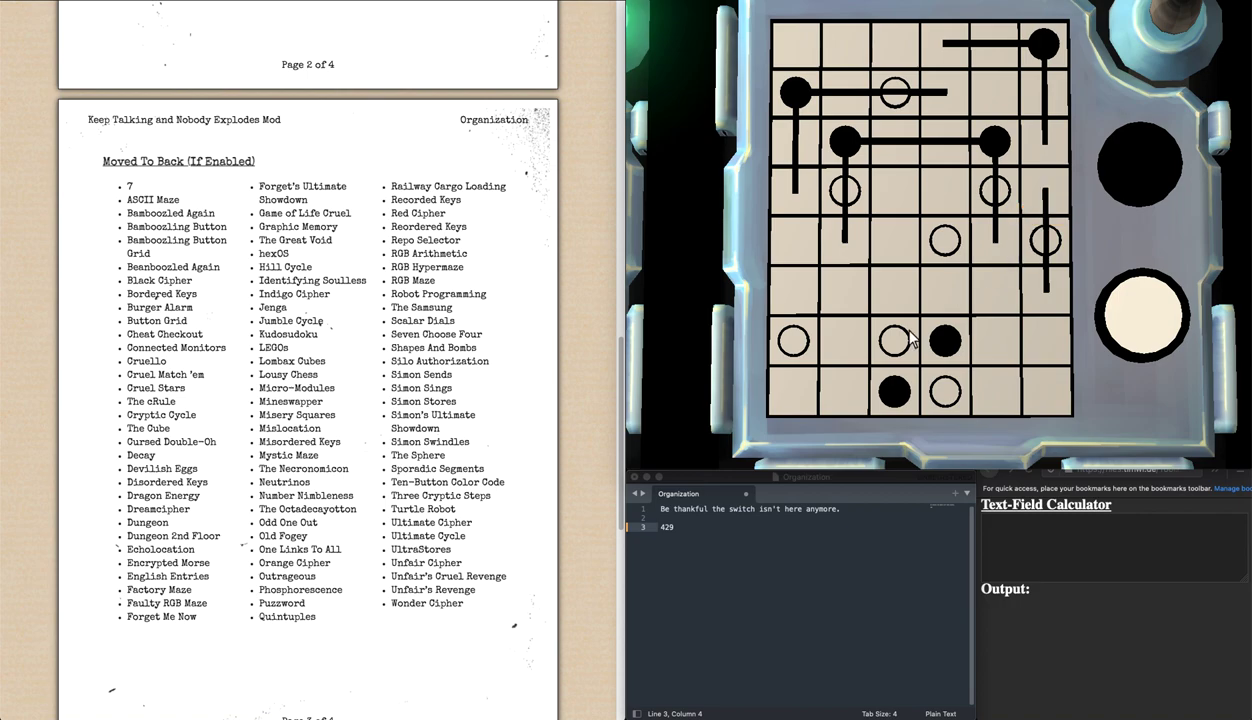
- Draw the Masyu loop through the lower circles and close it to solve the module
click(948, 320)
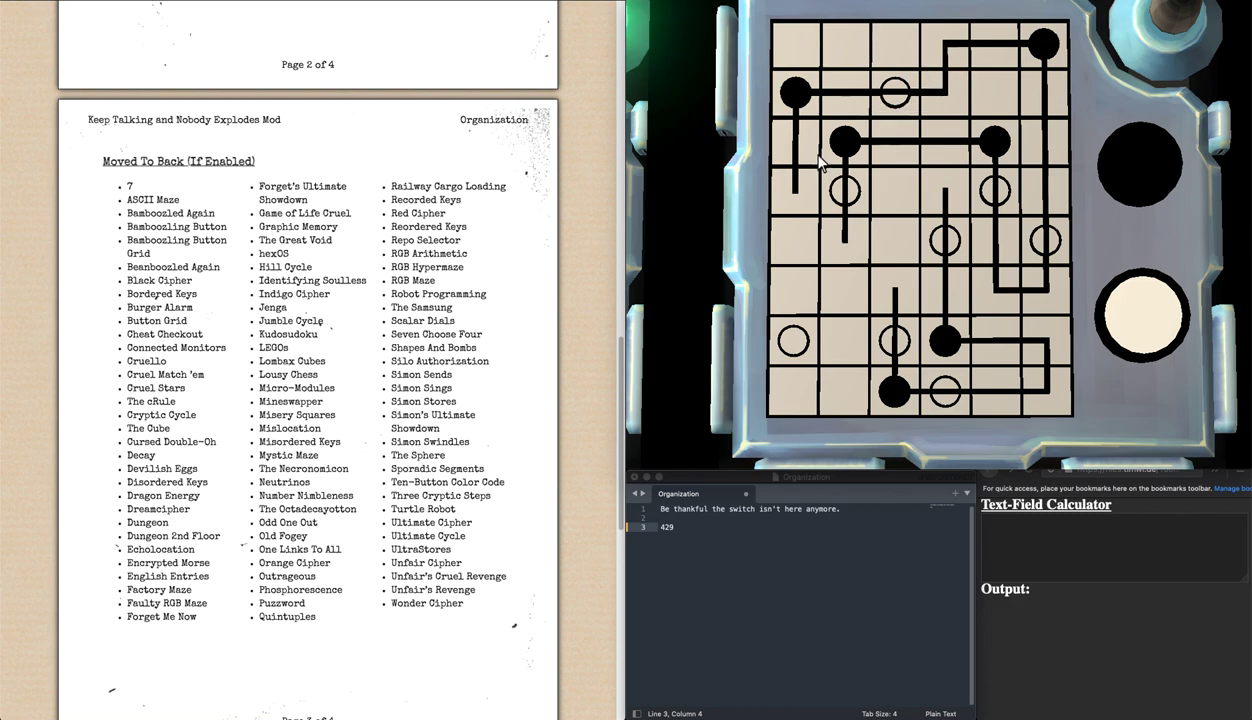
click(916, 196)
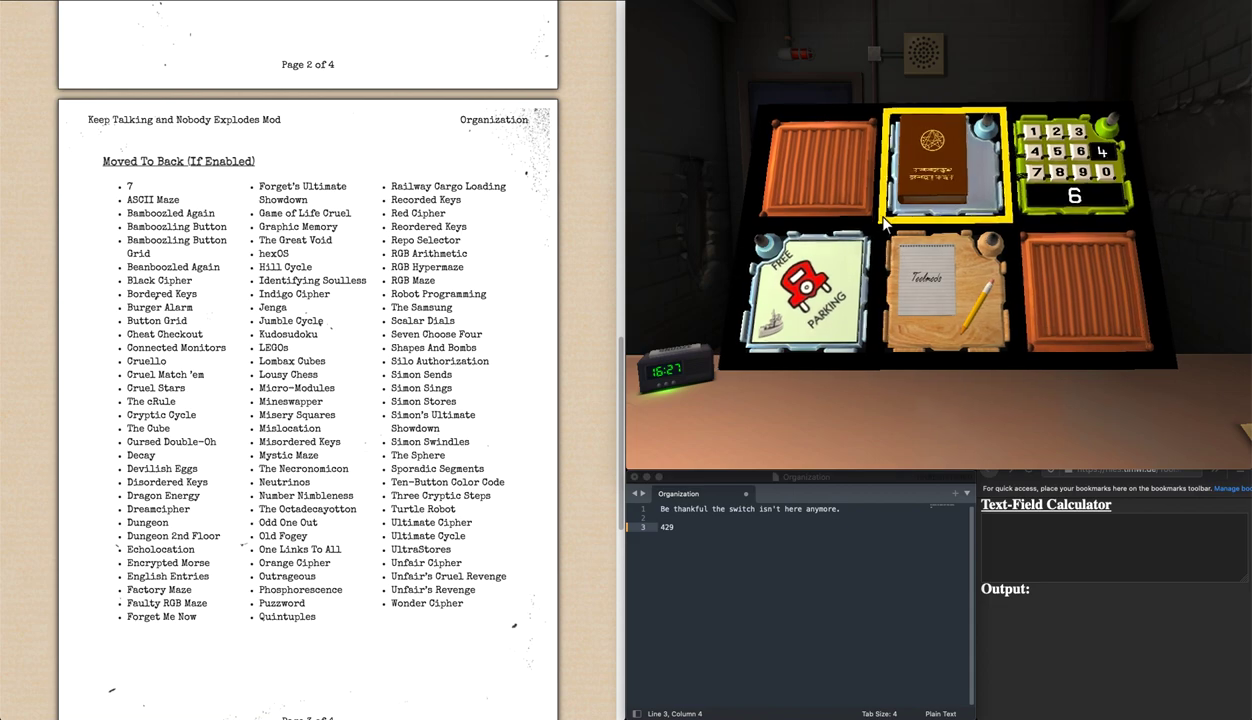
- Note stage digit 6 (4296) and enter Free Parking's starting value 48 in the calculator
text(6)
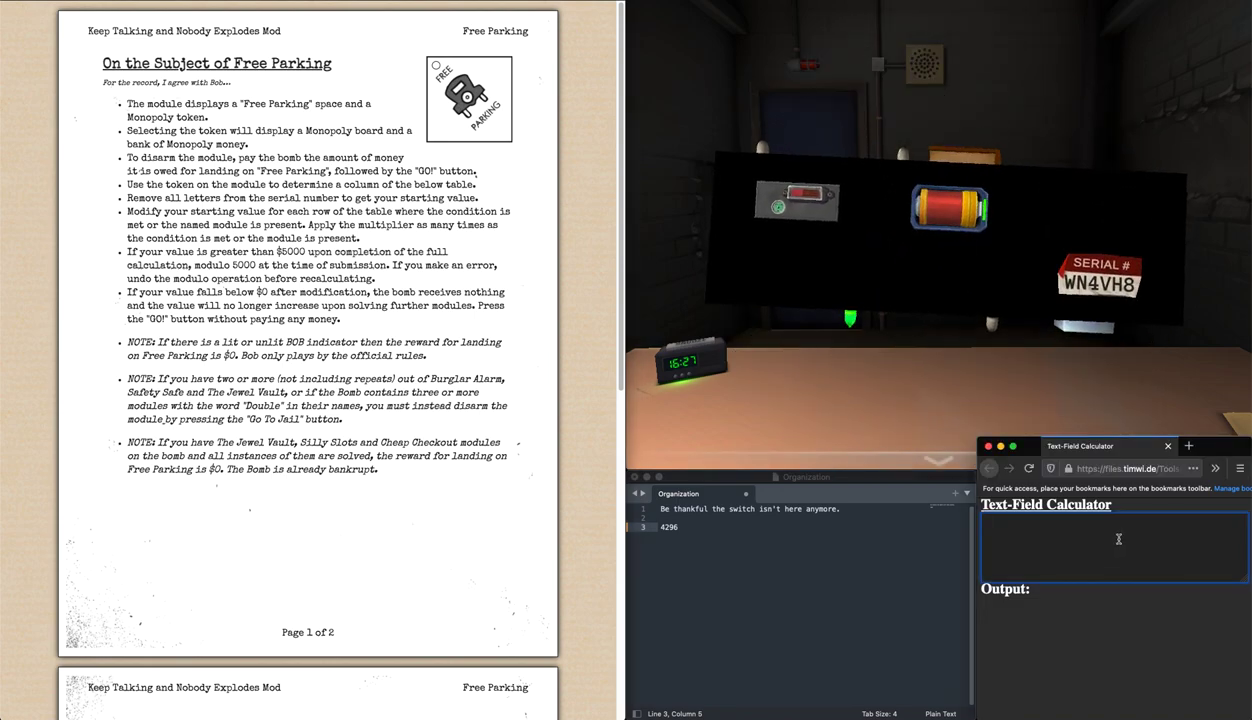
text(48)
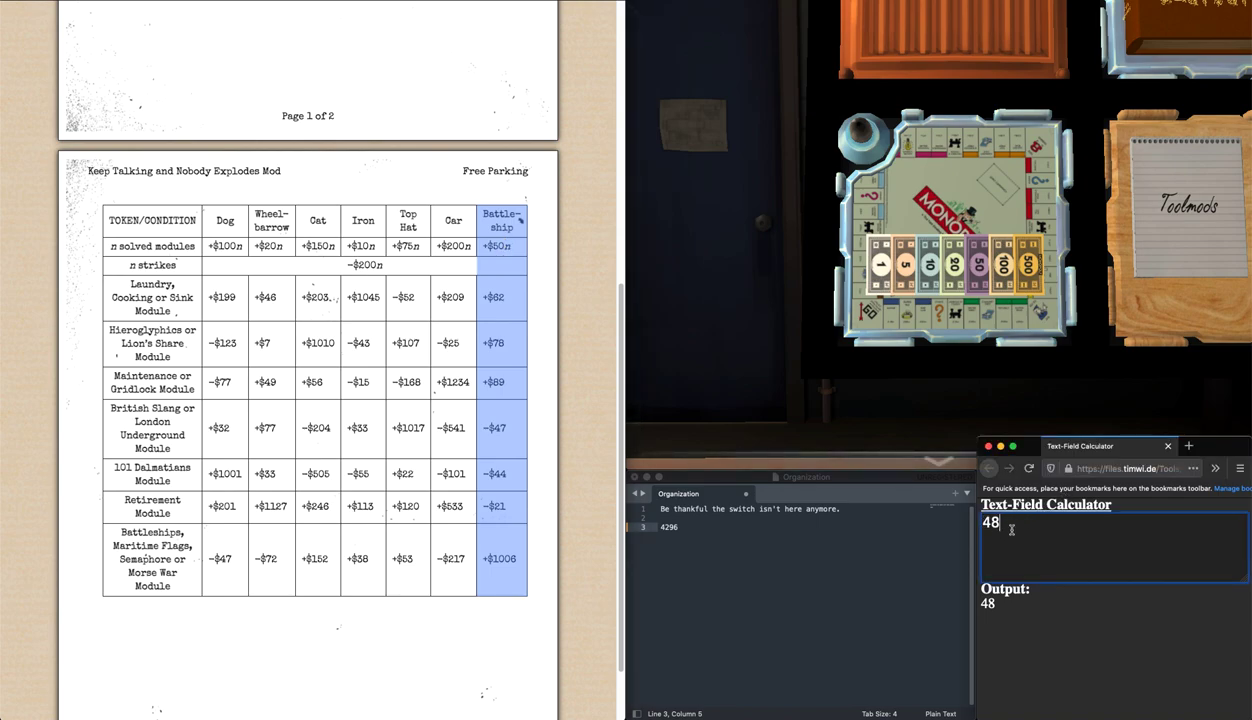
double_click(990, 522)
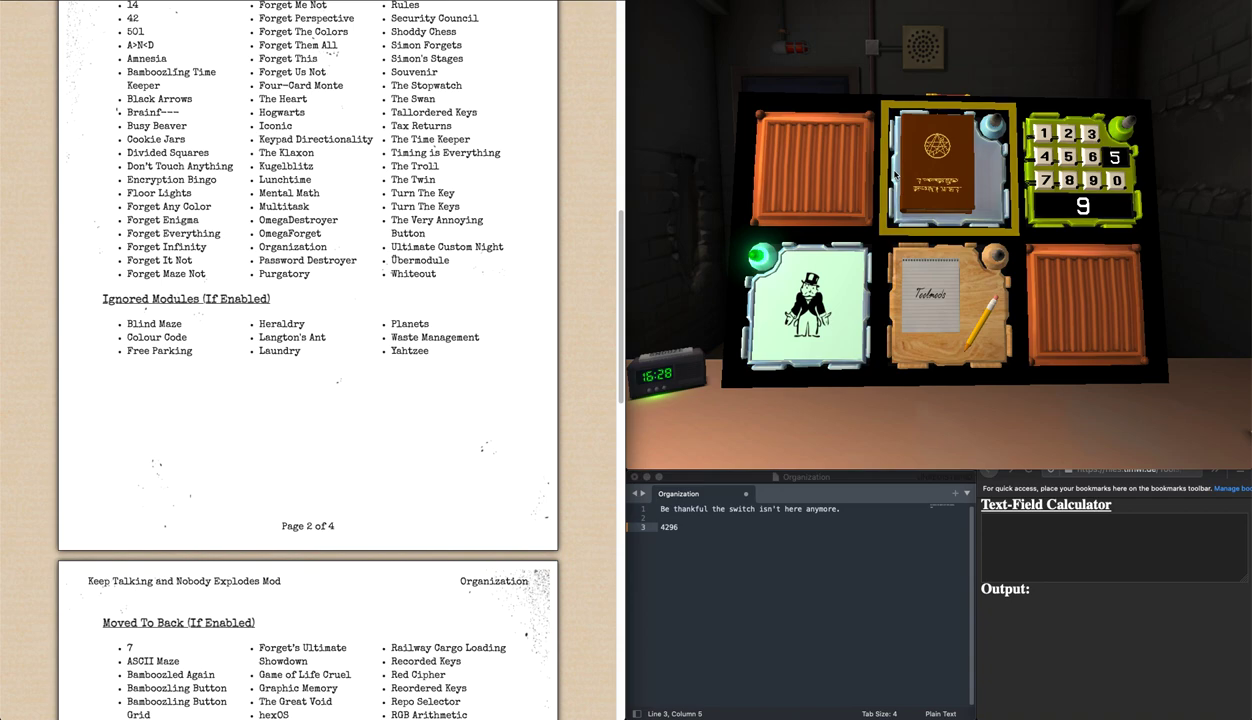
- Record the next stage digit 9 in the notes, making 42969
text(9,)
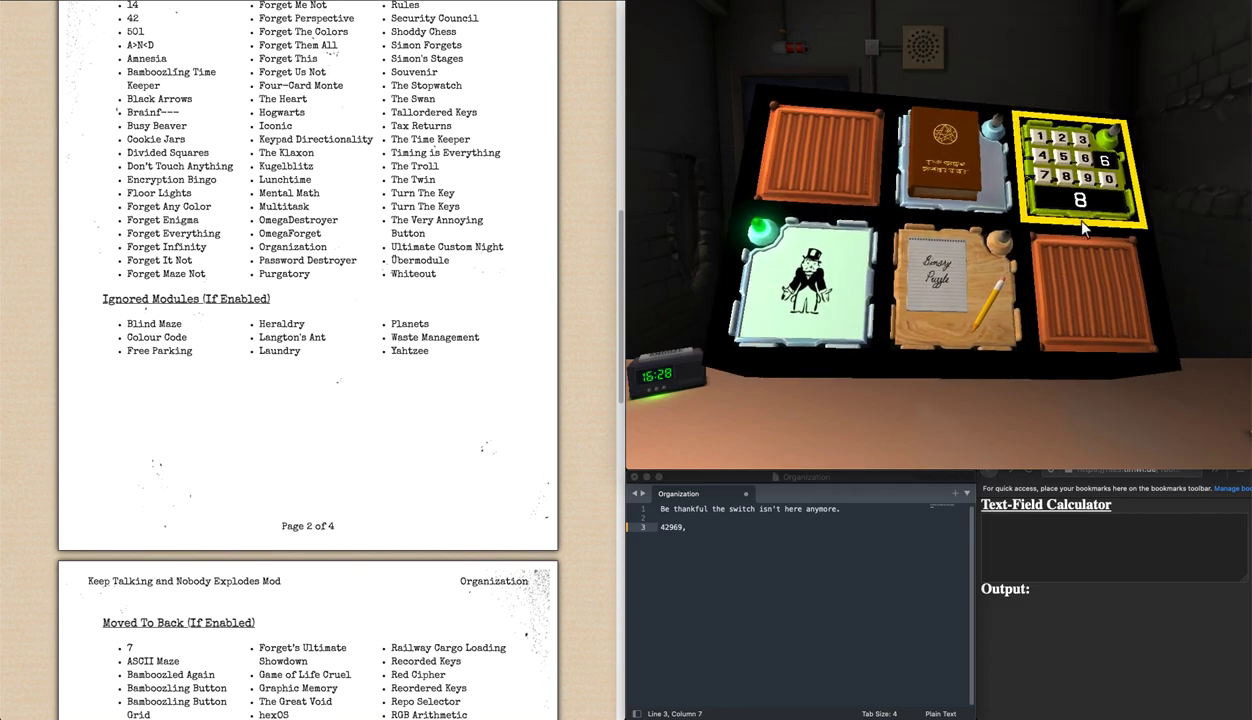
- Note digit 8, then flip the binary grid tiles in manual order until the grid solves
text(8)
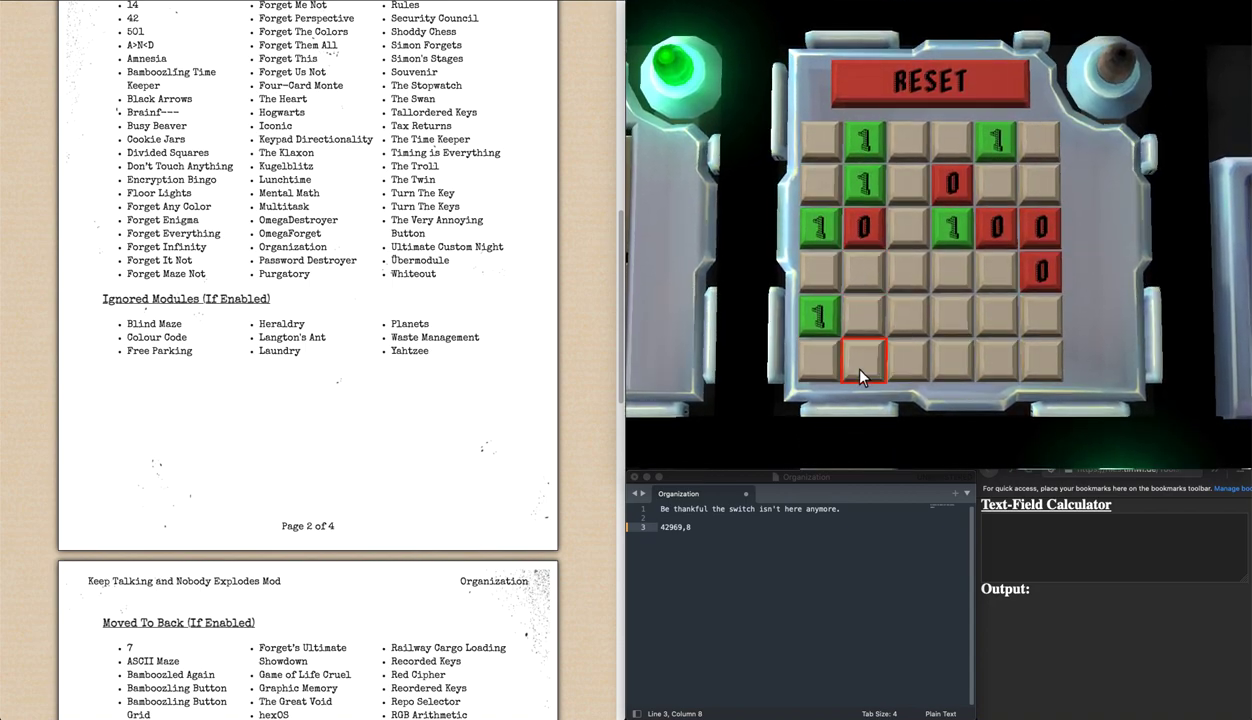
click(864, 360)
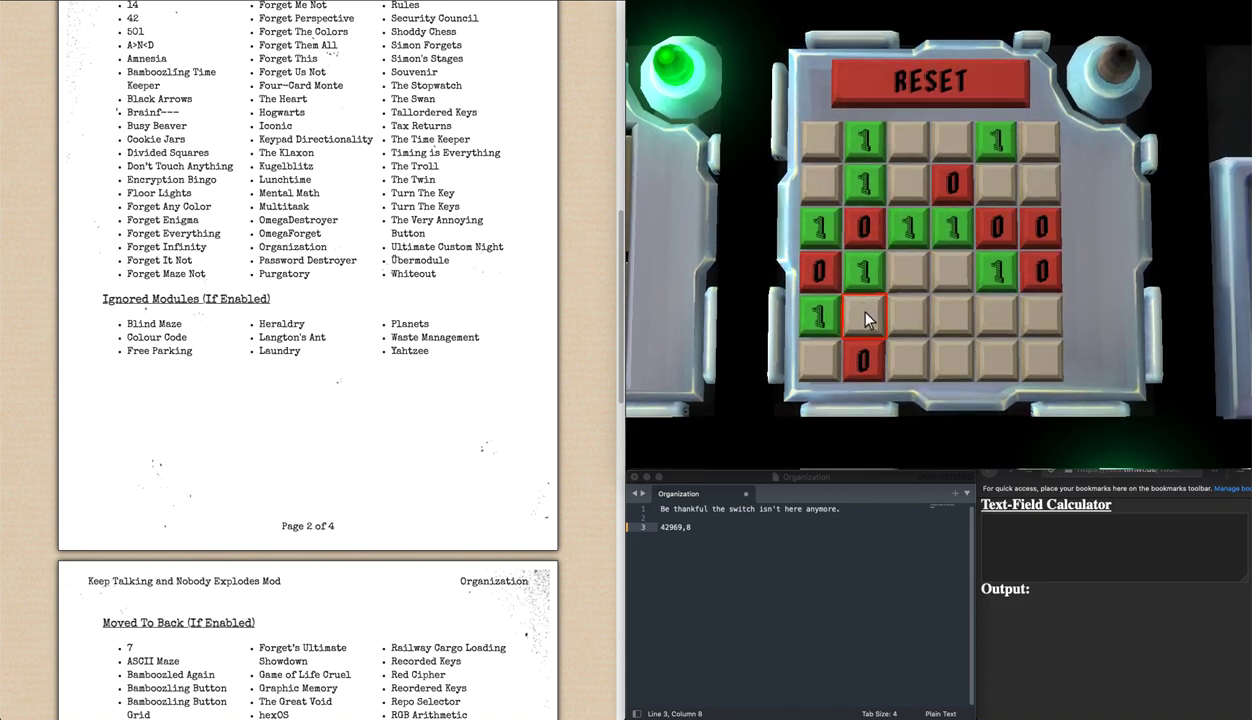
click(864, 318)
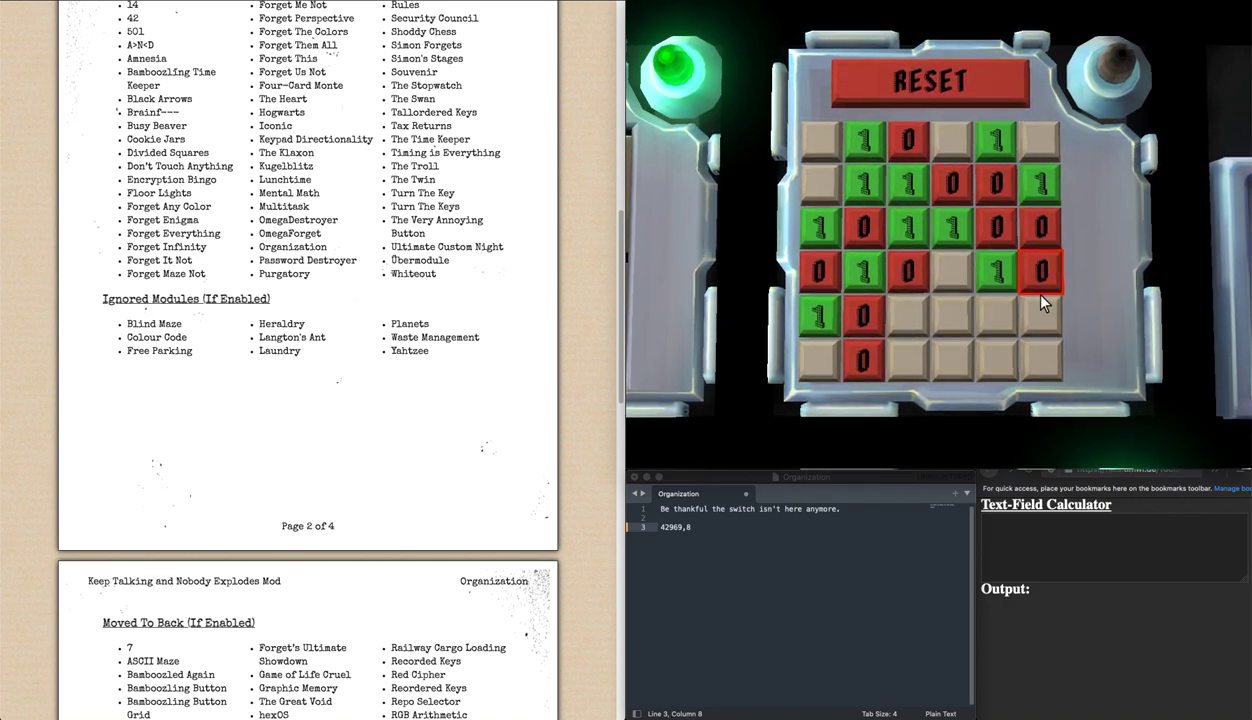
click(956, 320)
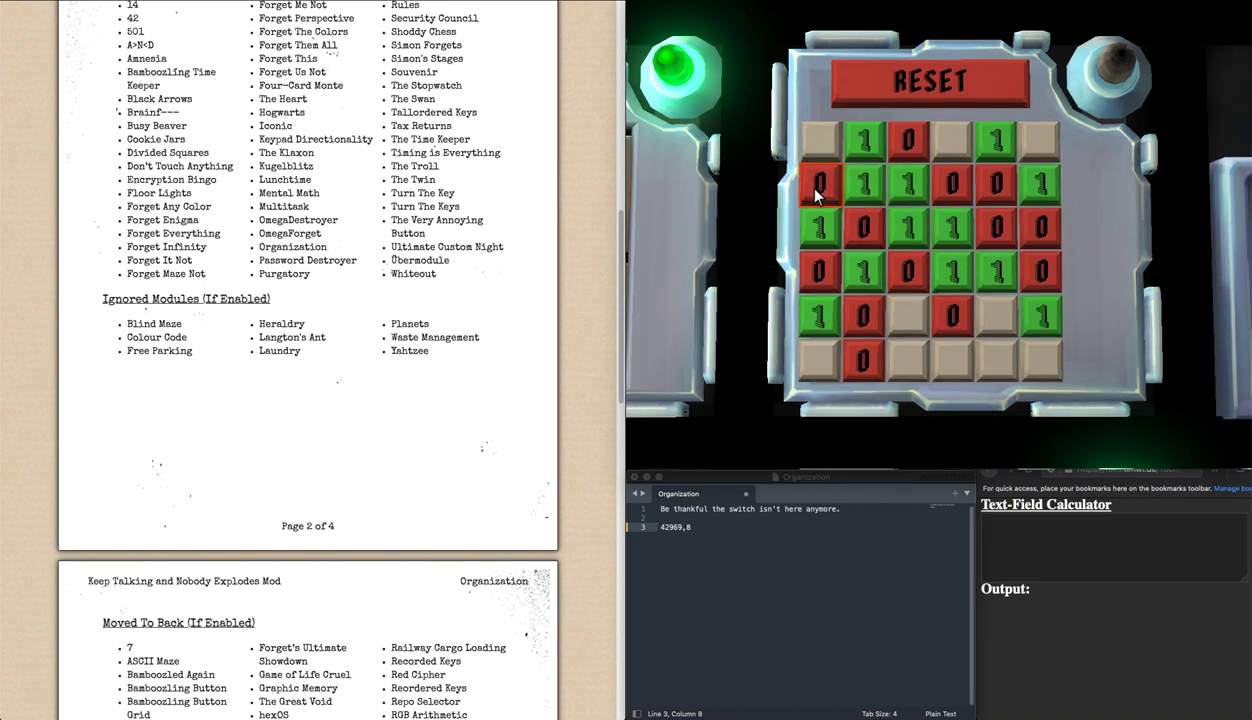
click(904, 320)
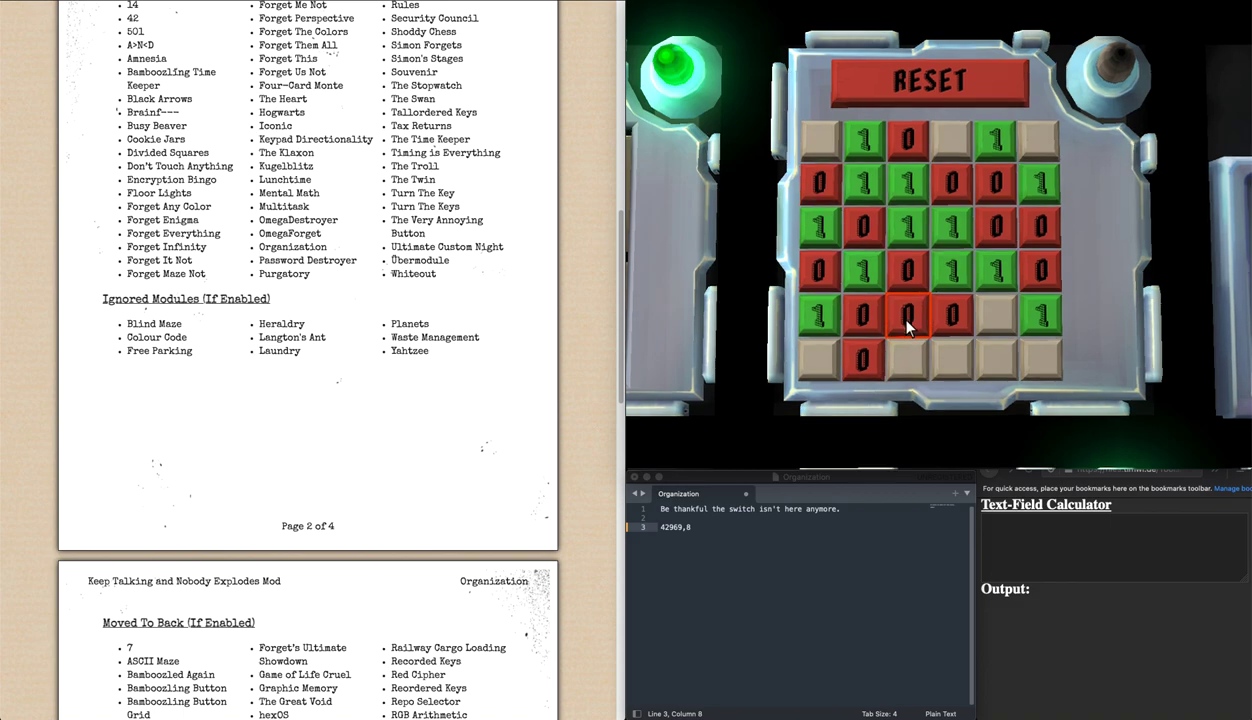
click(910, 320)
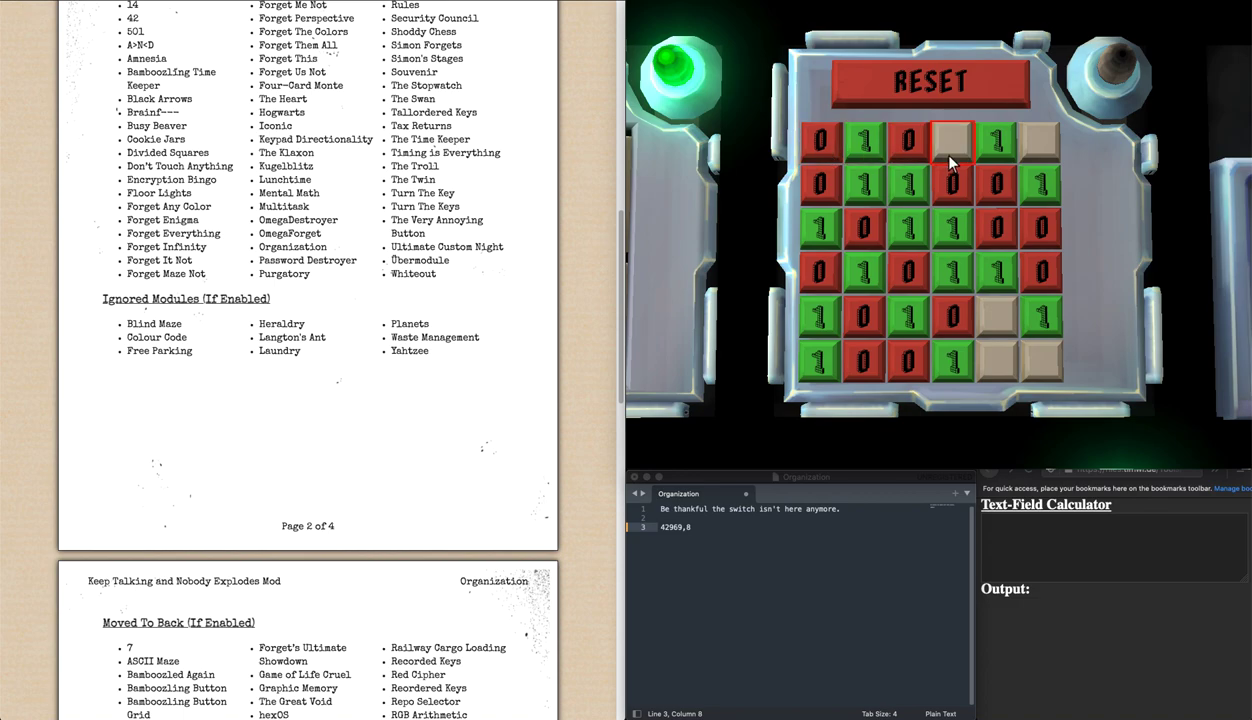
click(952, 138)
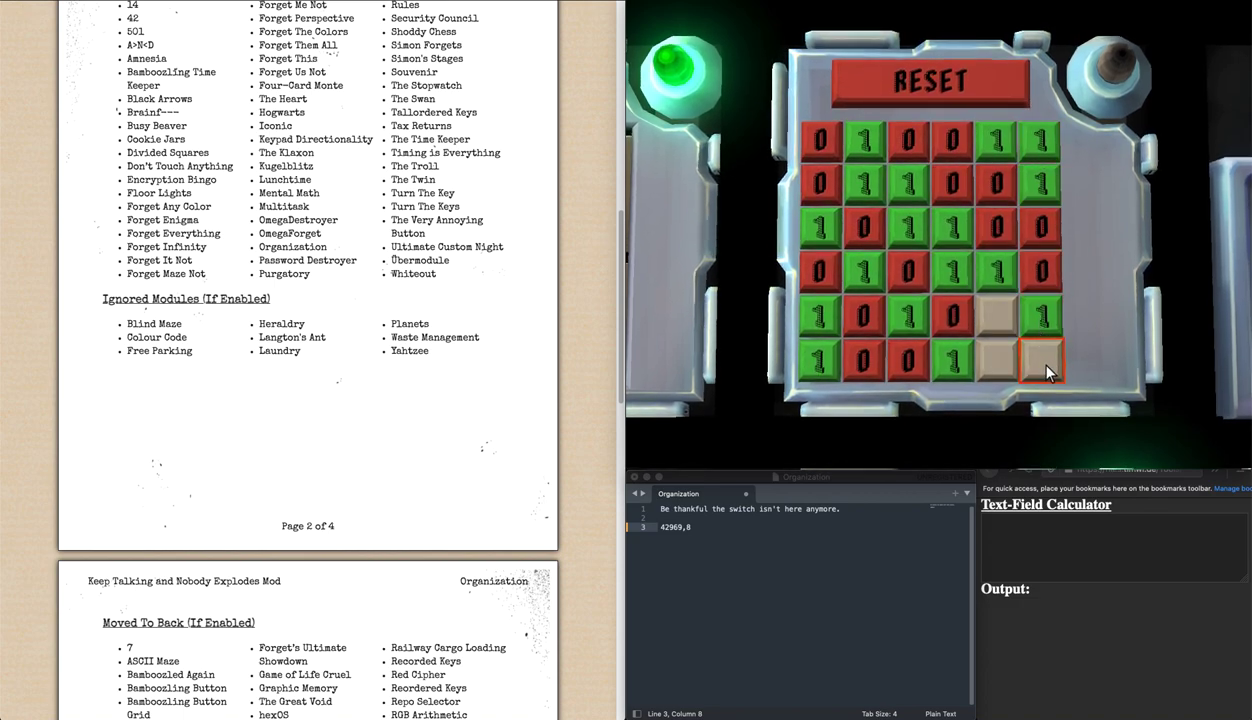
click(1044, 362)
text(0)
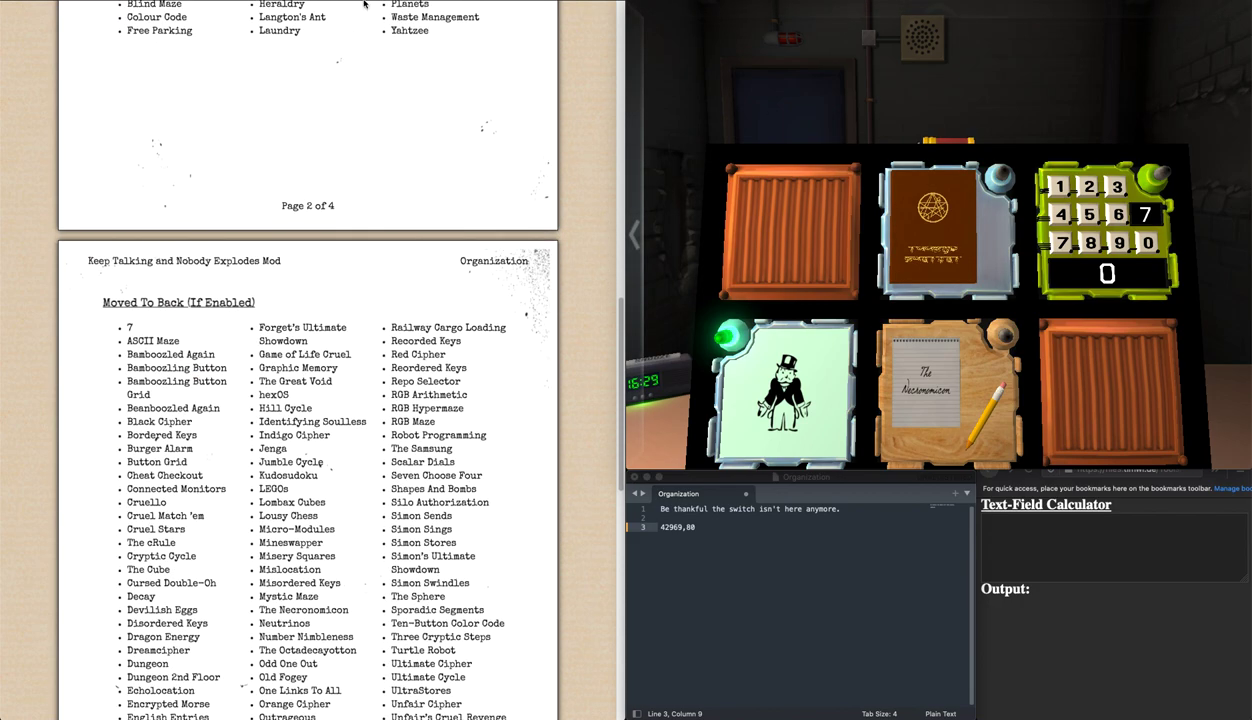
- Bring up the Necronomicon manual, pick up the book module and turn through its chapters
click(1108, 230)
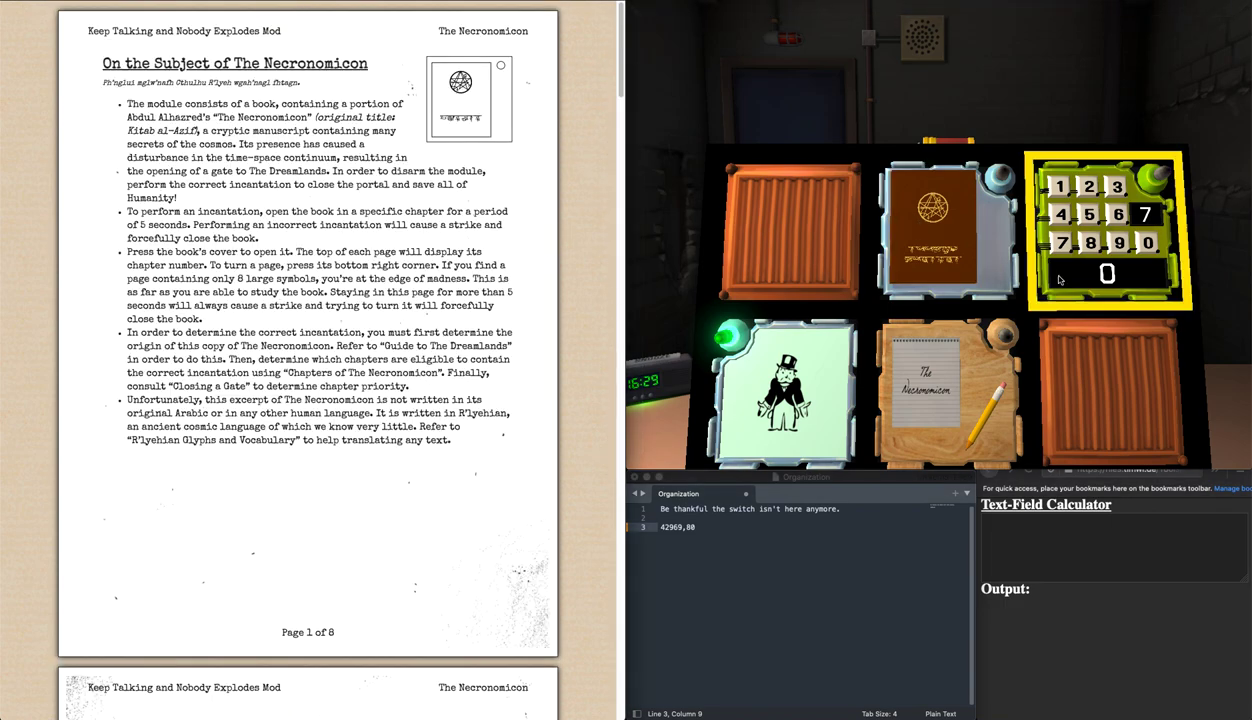
click(944, 230)
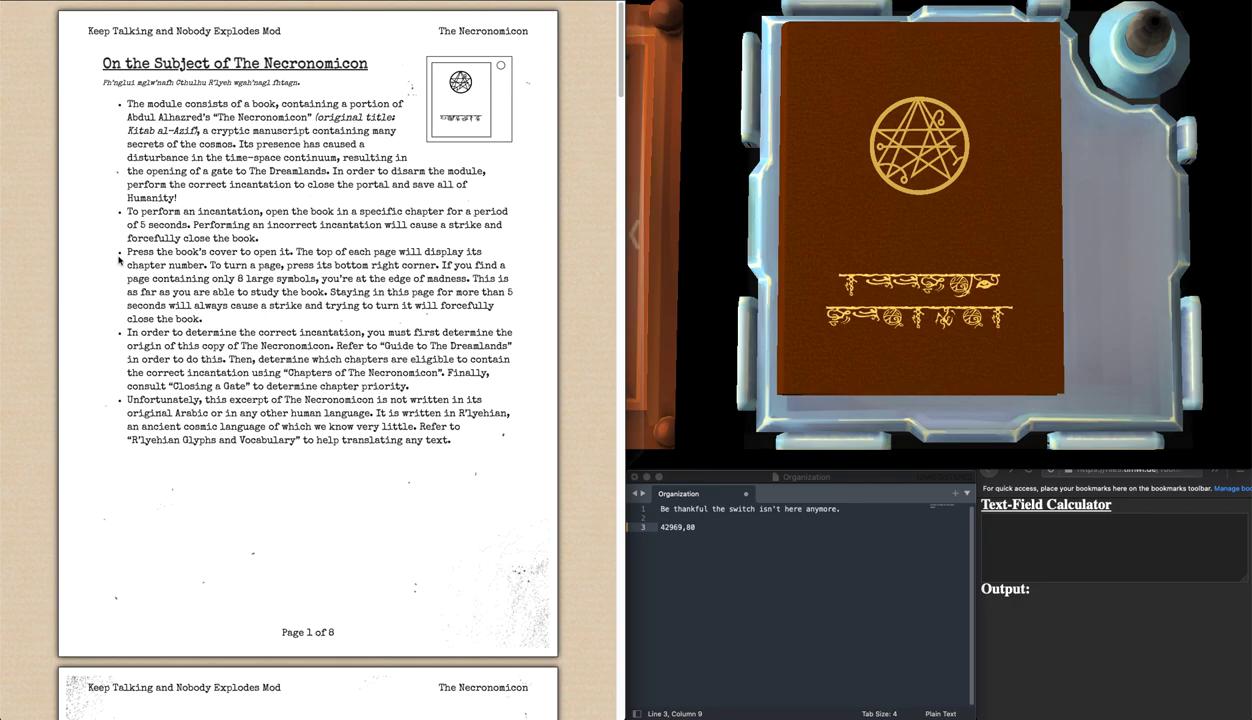
scroll(down, 3)
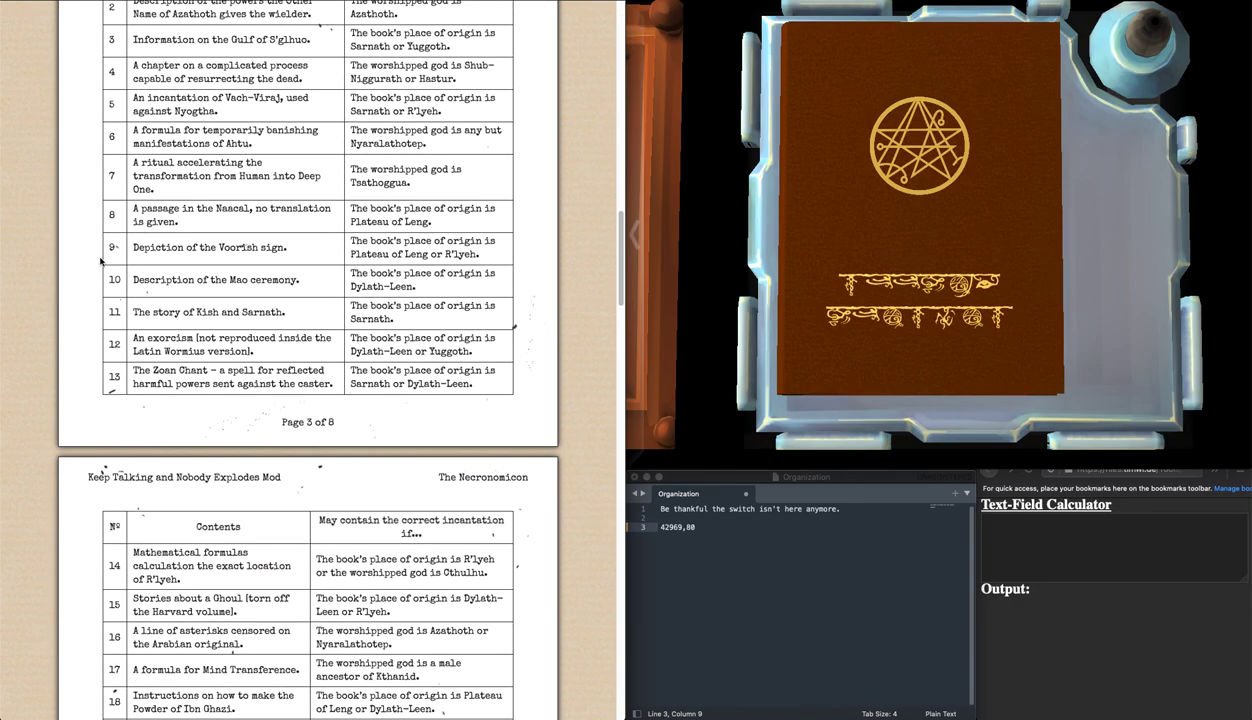
scroll(down, 3)
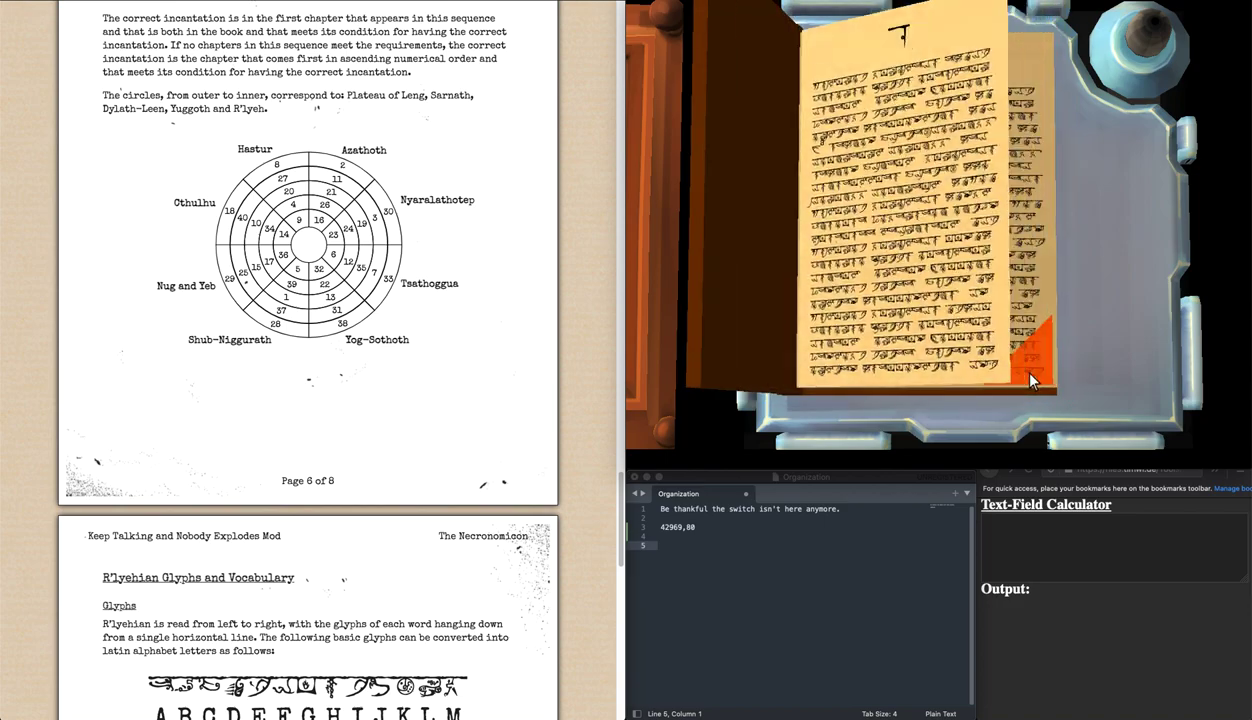
click(1030, 384)
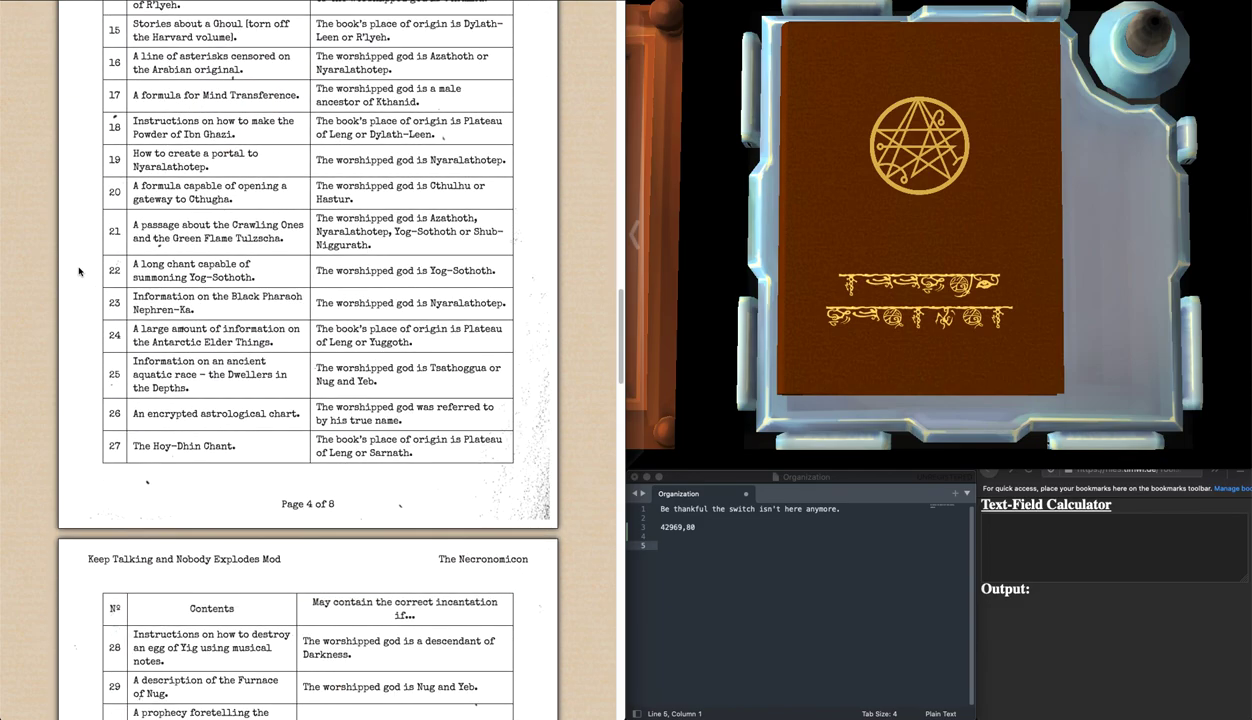
- Open the Necronomicon to the chapter found from the wheel chart and set the book down solved
scroll(down, 3)
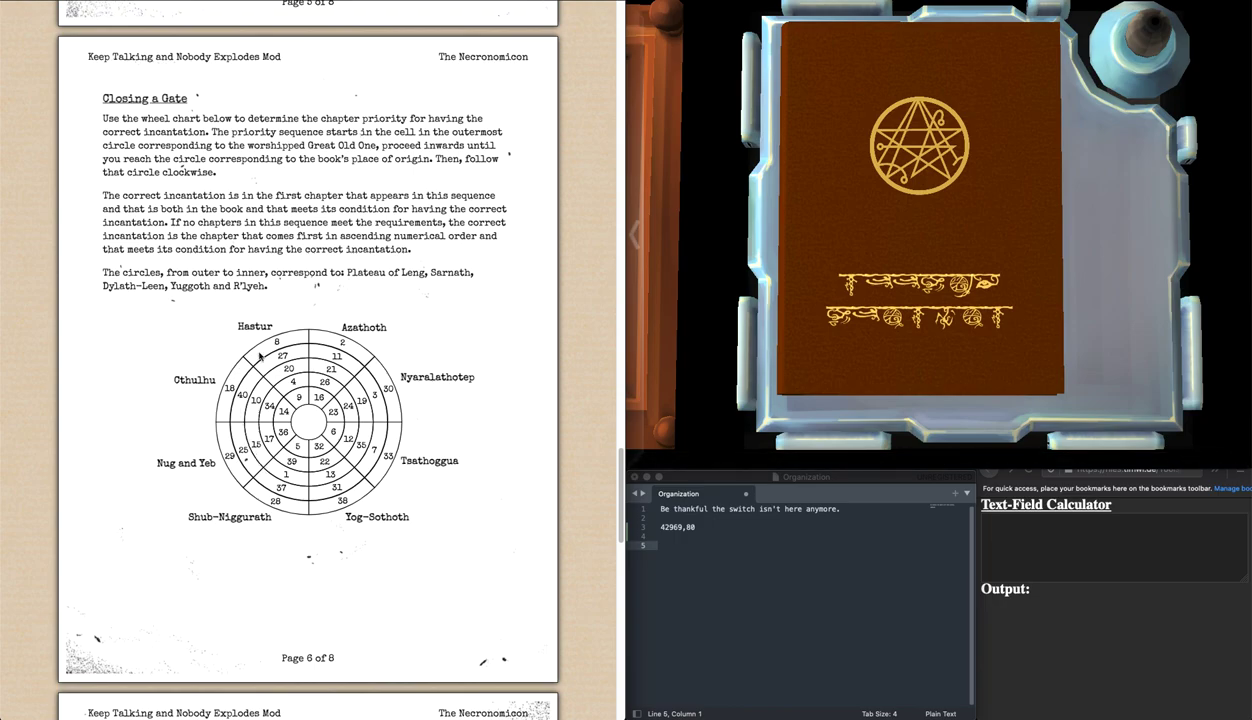
click(918, 230)
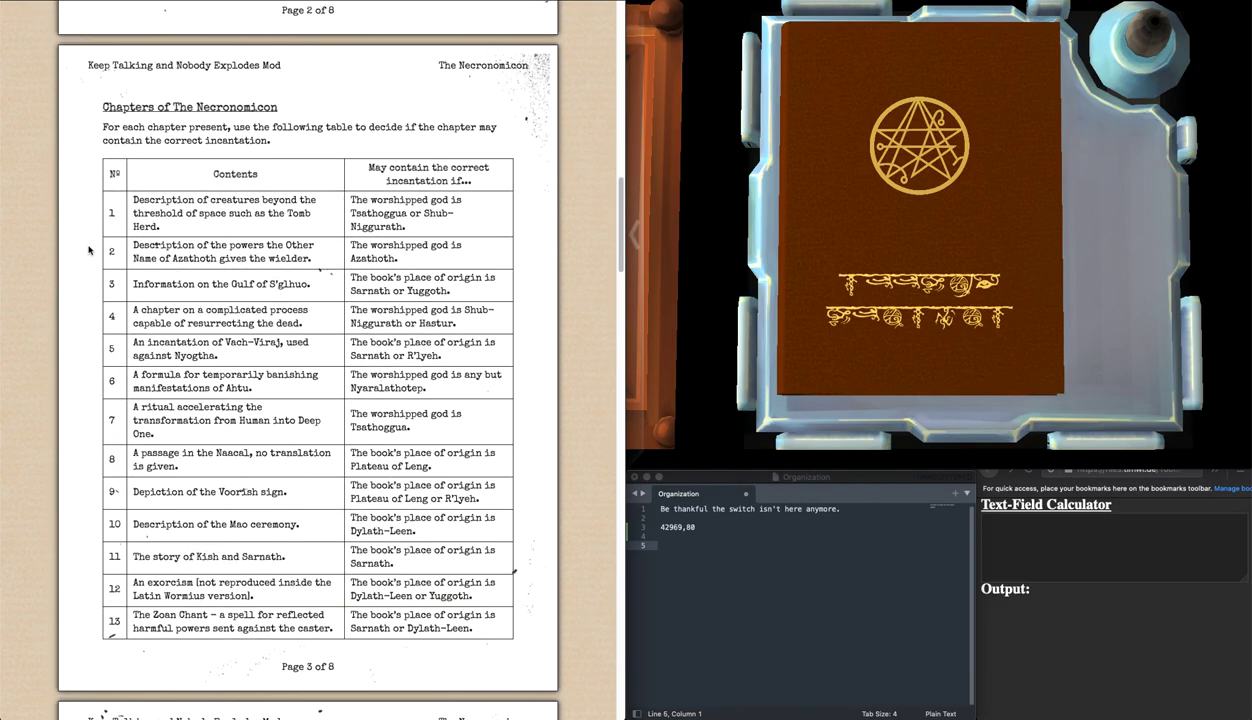
scroll(down, 3)
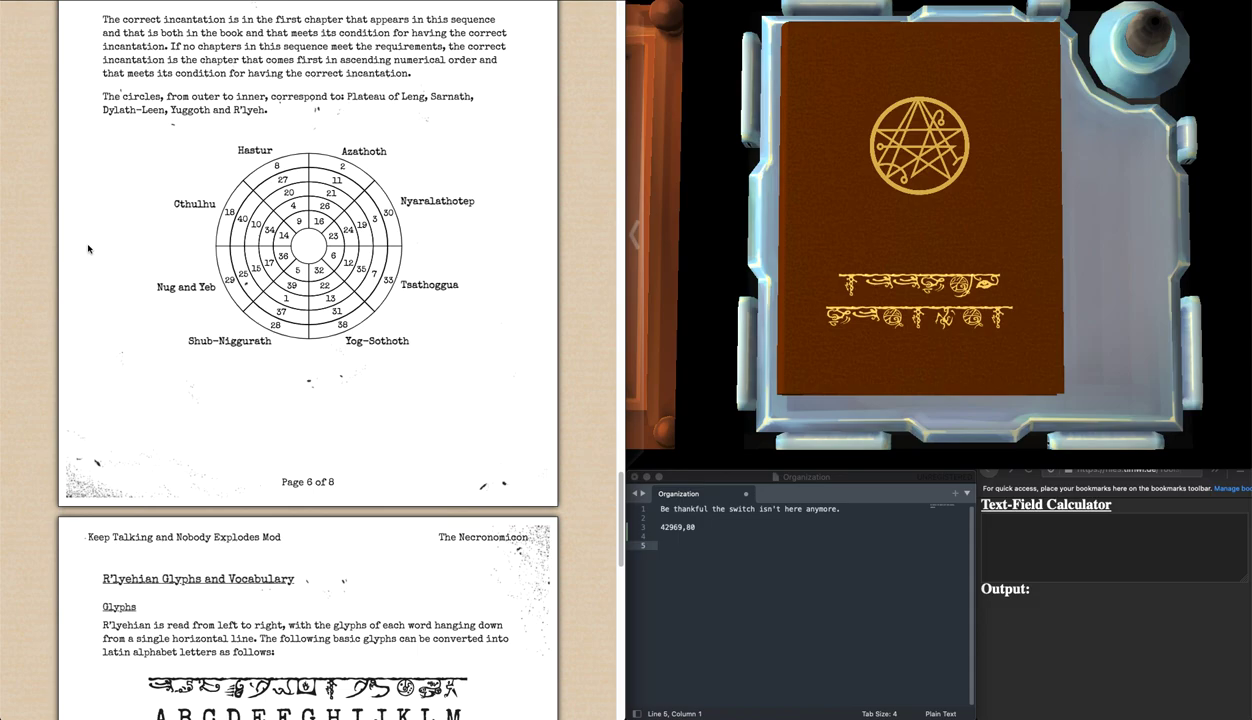
scroll(down, 3)
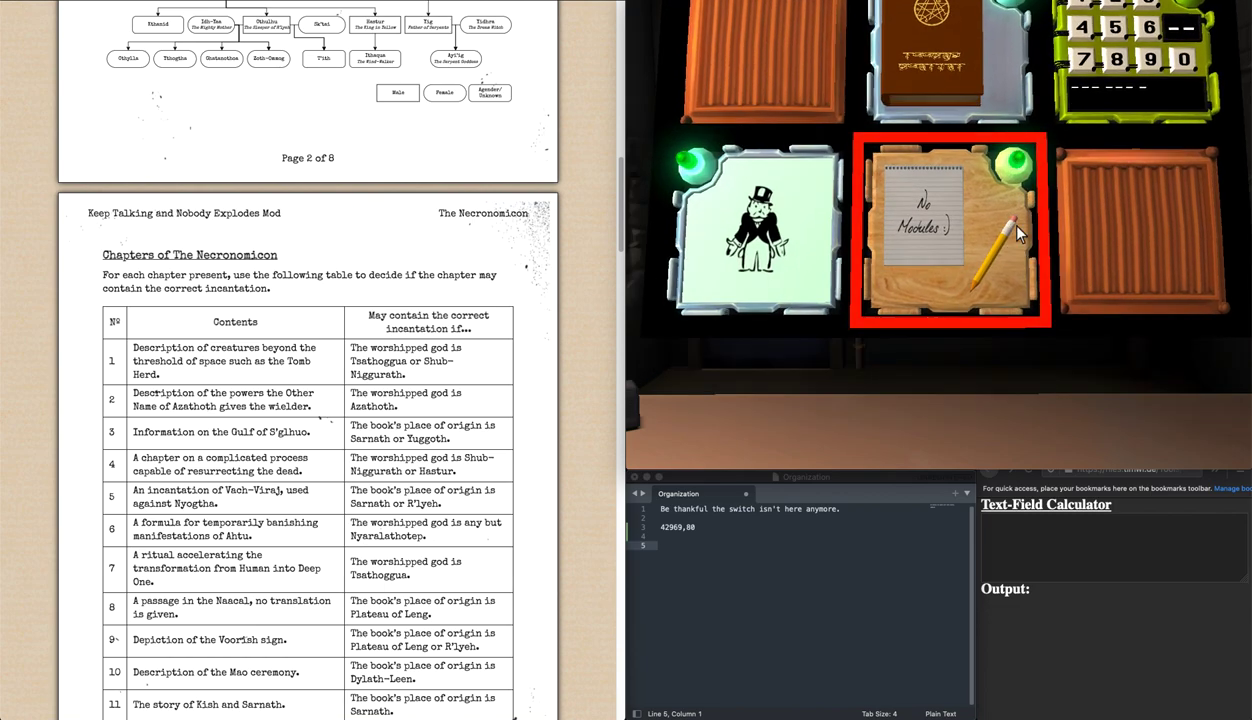
mouse_move(982, 268)
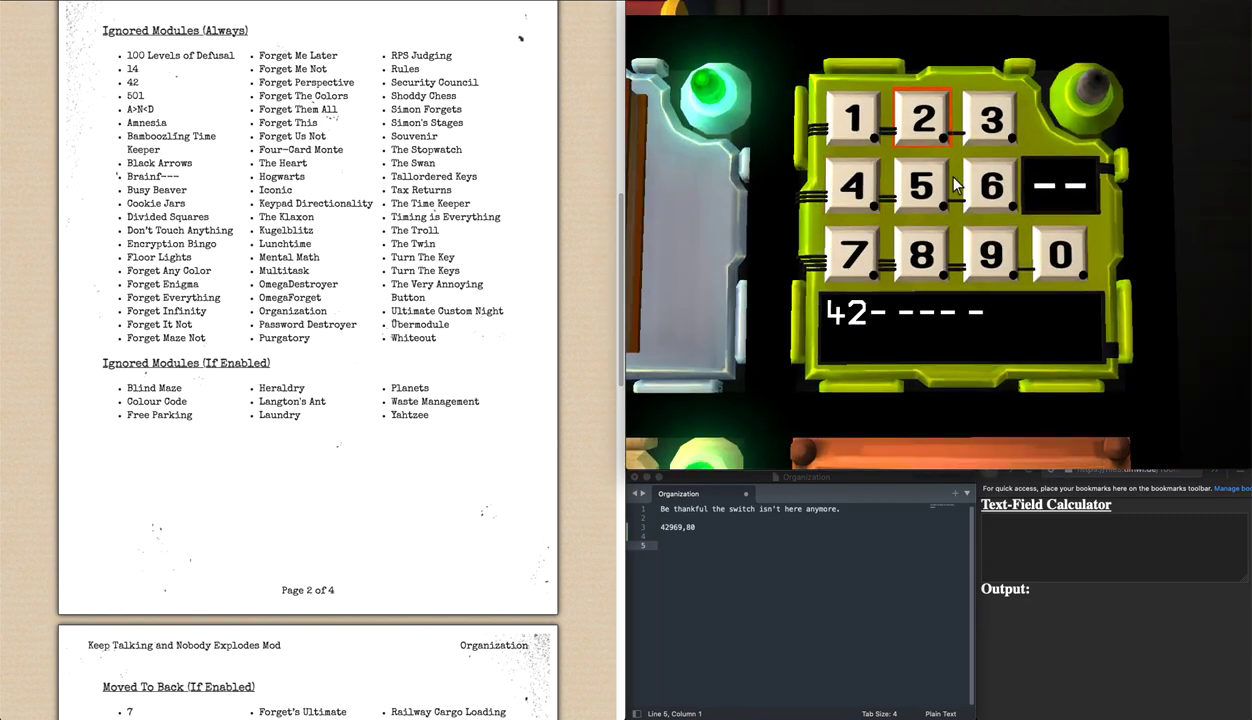
- Enter the code digits on the keypad module, defusing the bomb with 51:33 remaining
click(988, 252)
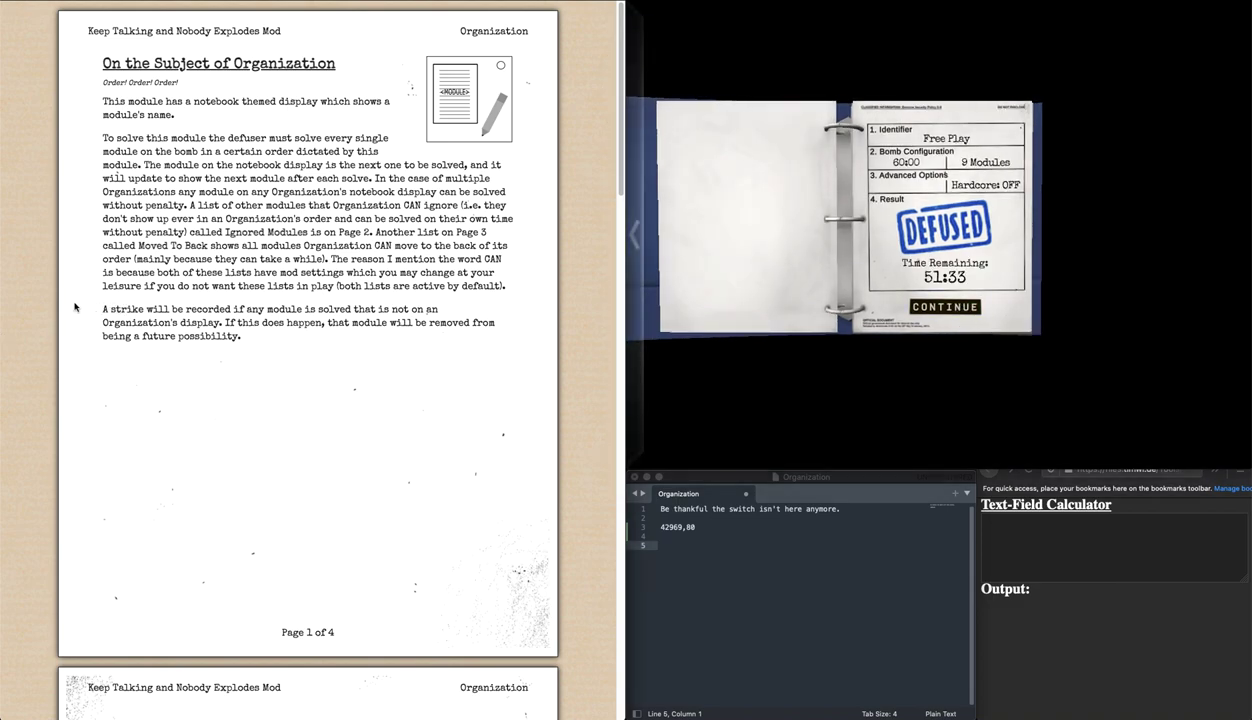
- Scroll the Organization manual down to its Moved To Back list after the bomb is defused
scroll(down, 3)
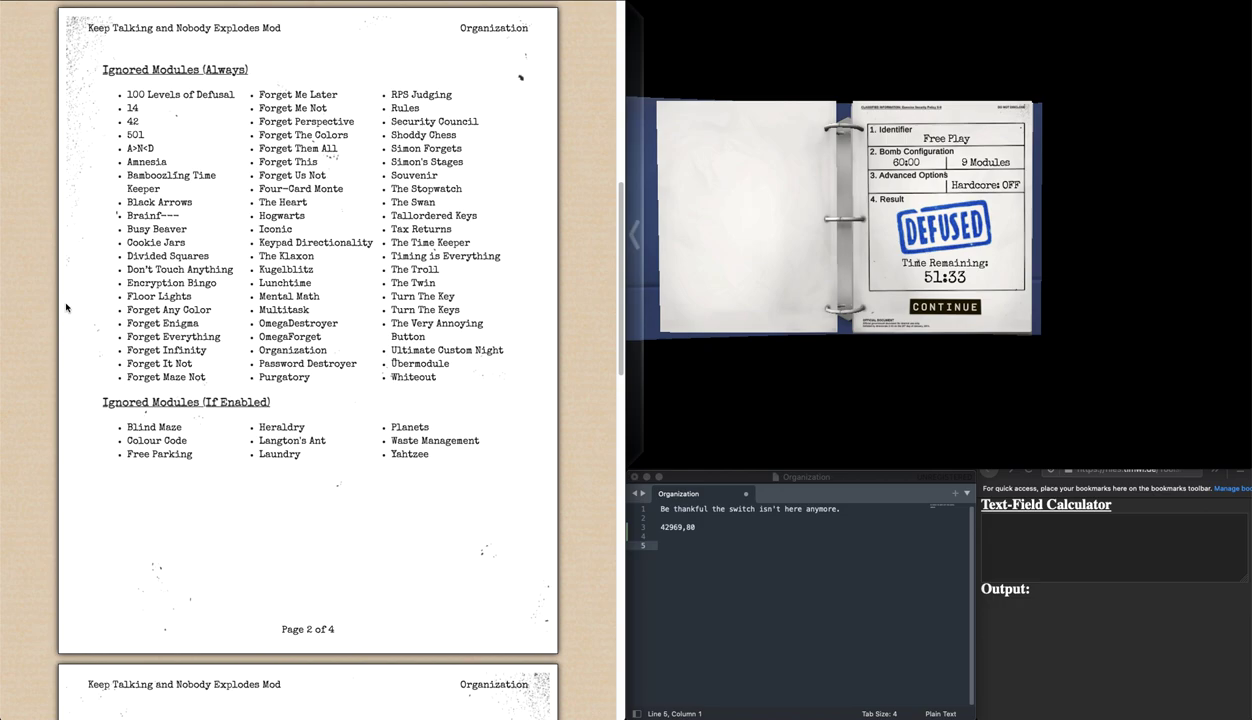
scroll(down, 3)
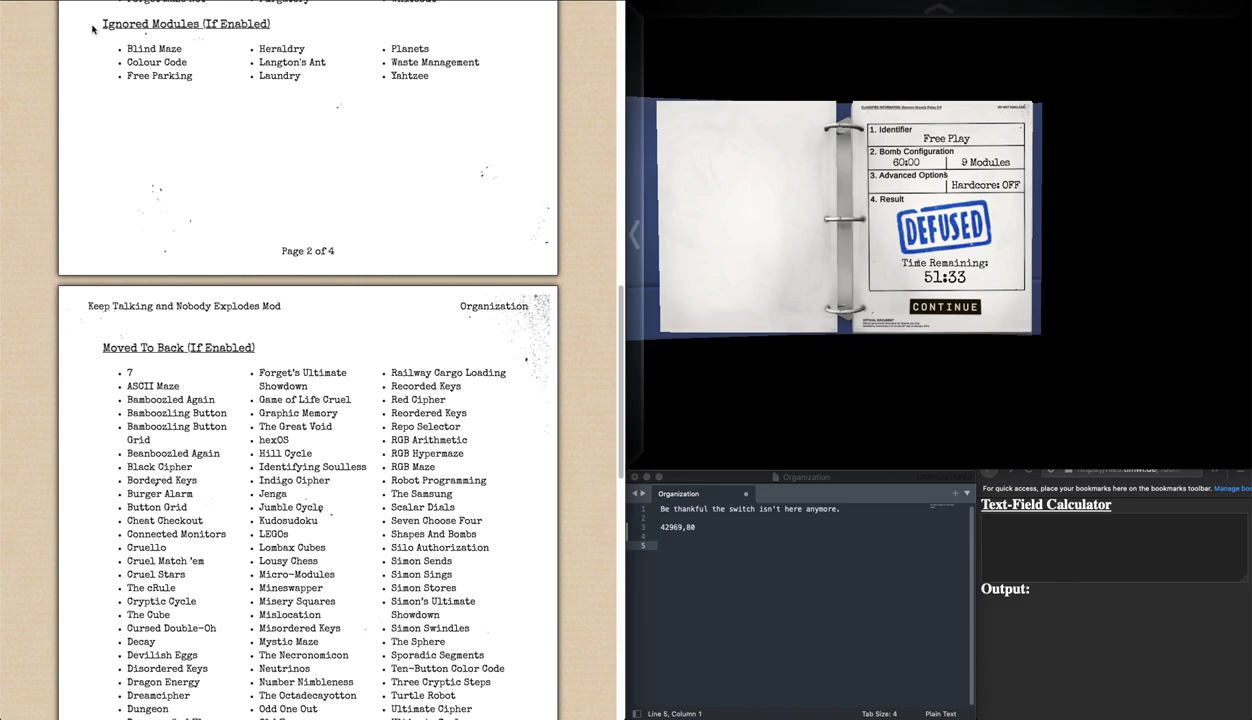
mouse_move(132, 88)
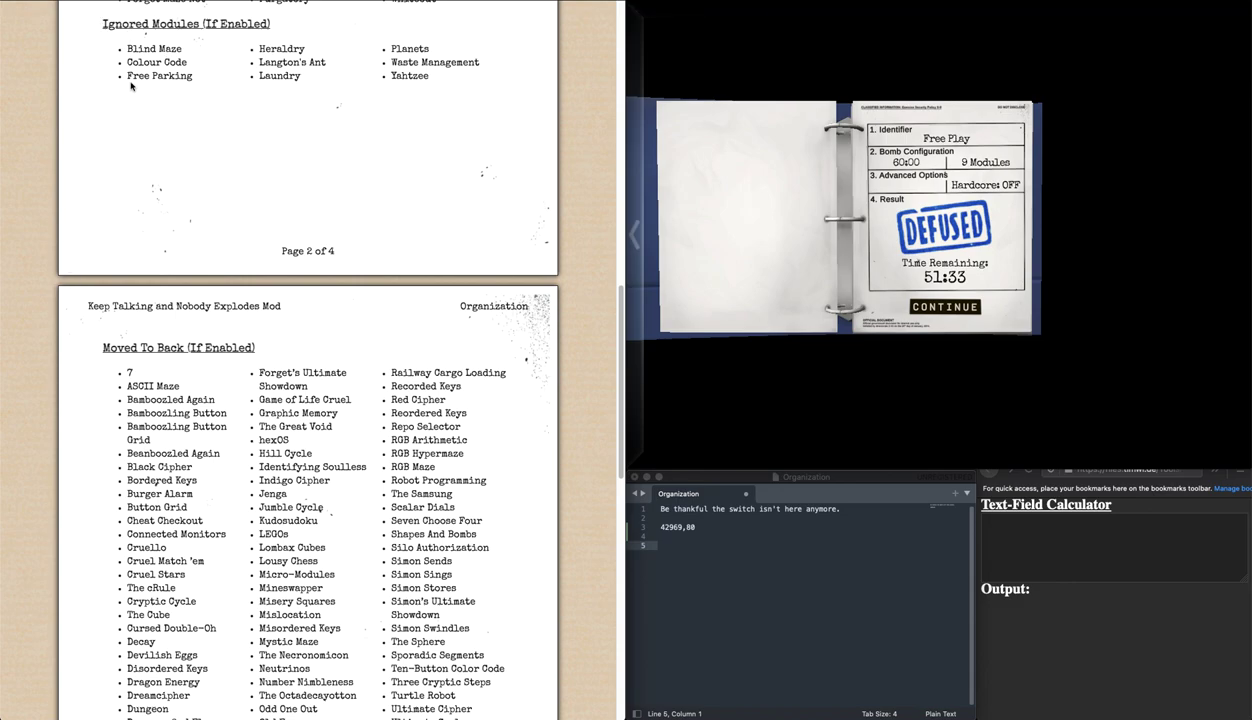
mouse_move(184, 112)
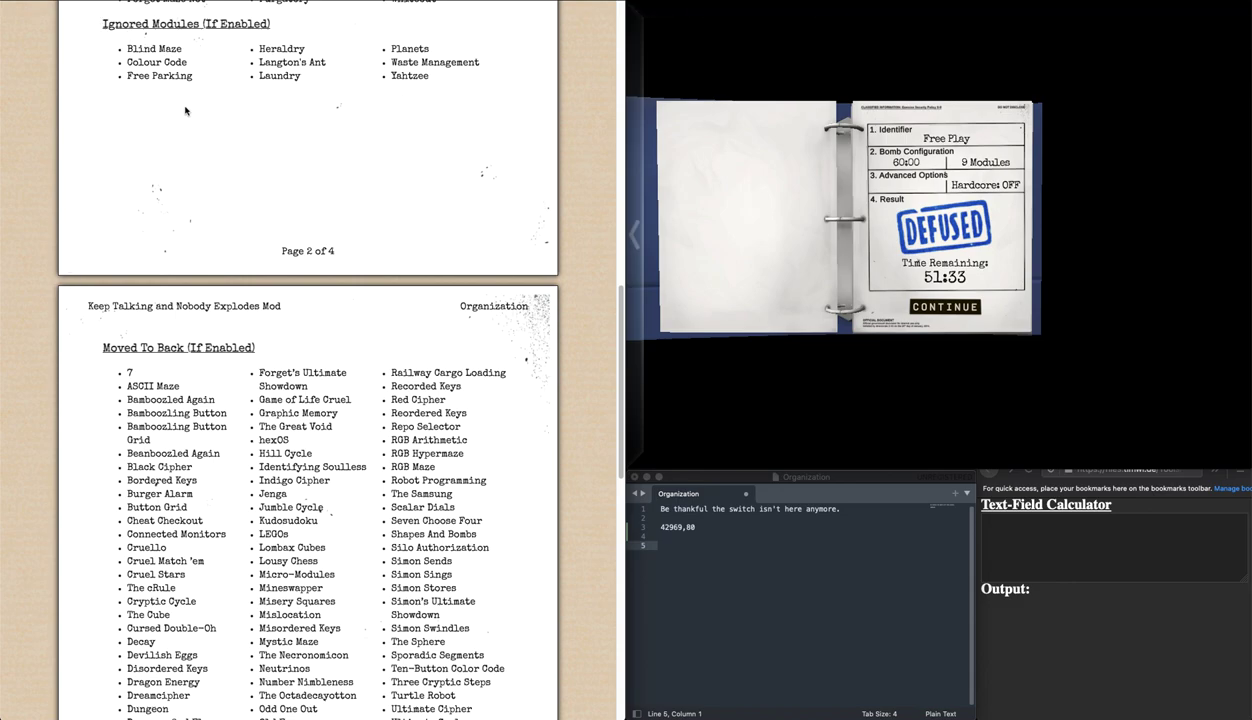
mouse_move(408, 122)
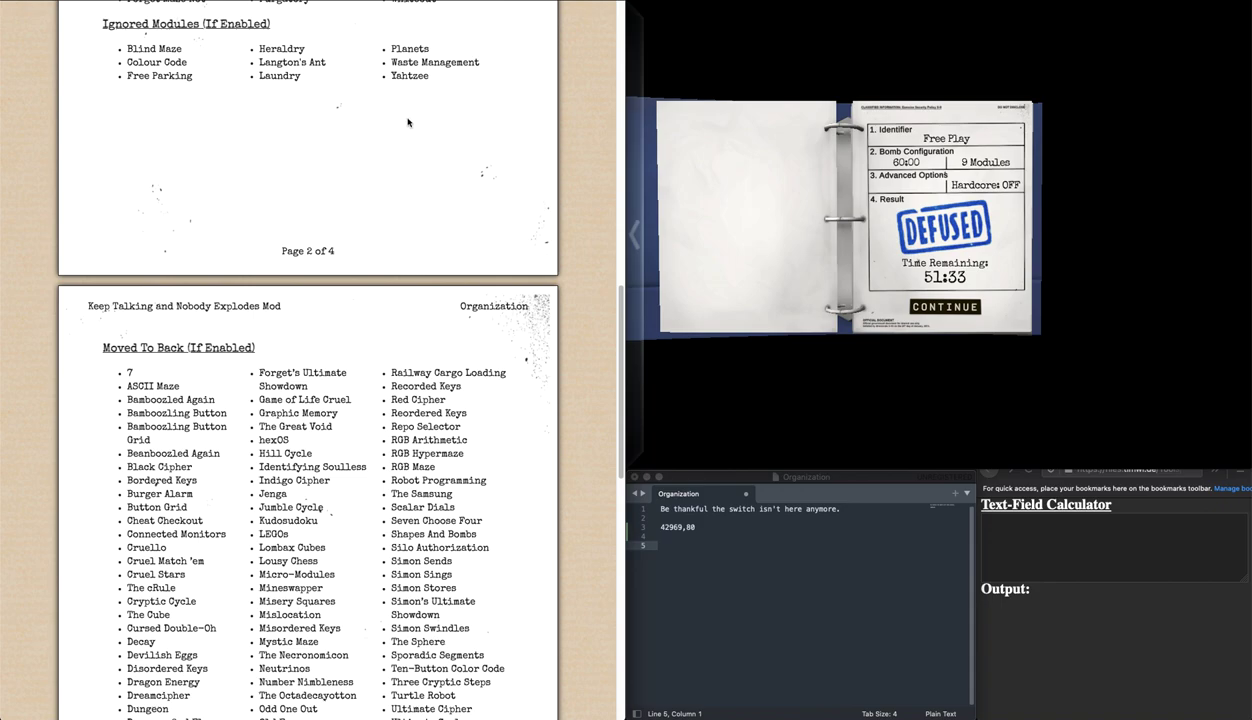
mouse_move(140, 72)
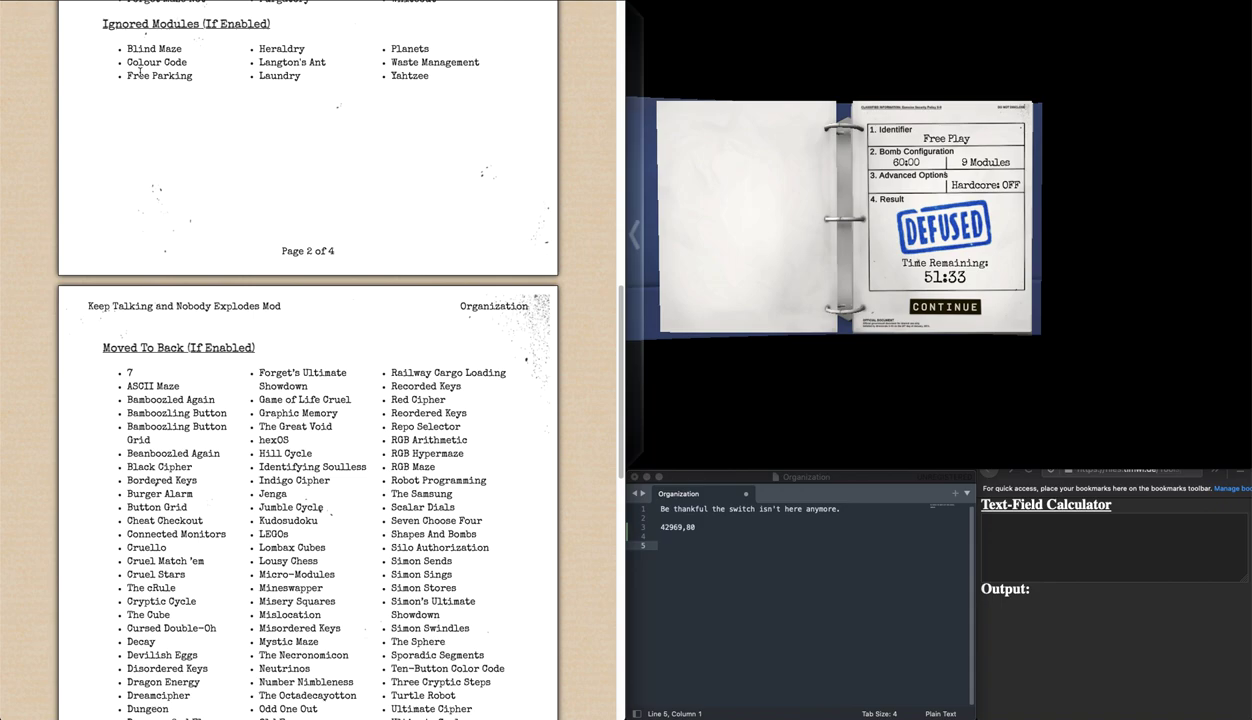
mouse_move(148, 264)
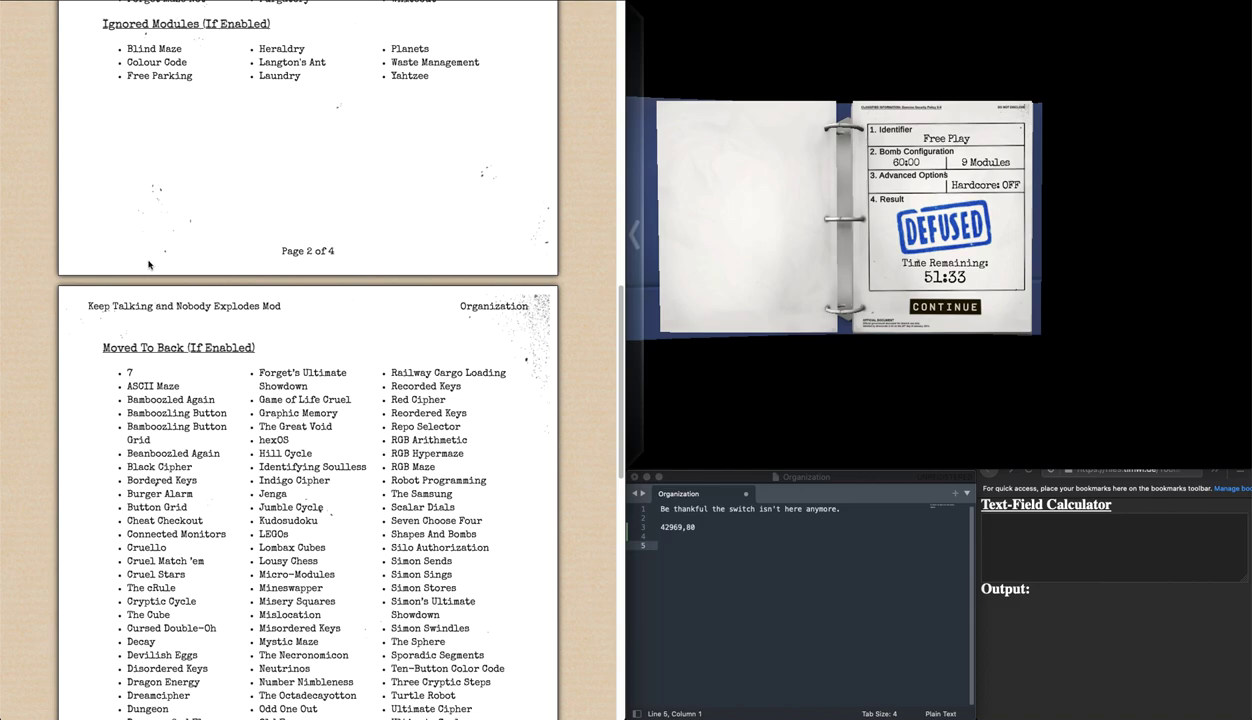
scroll(down, 3)
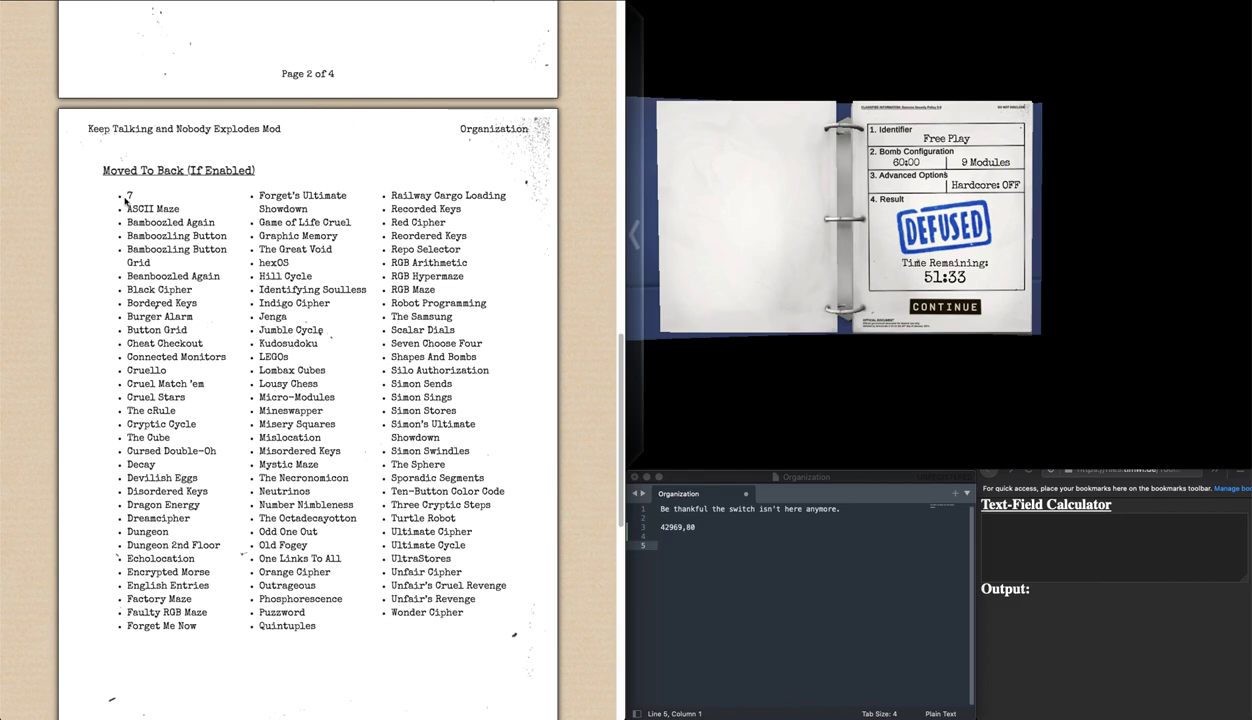
mouse_move(126, 202)
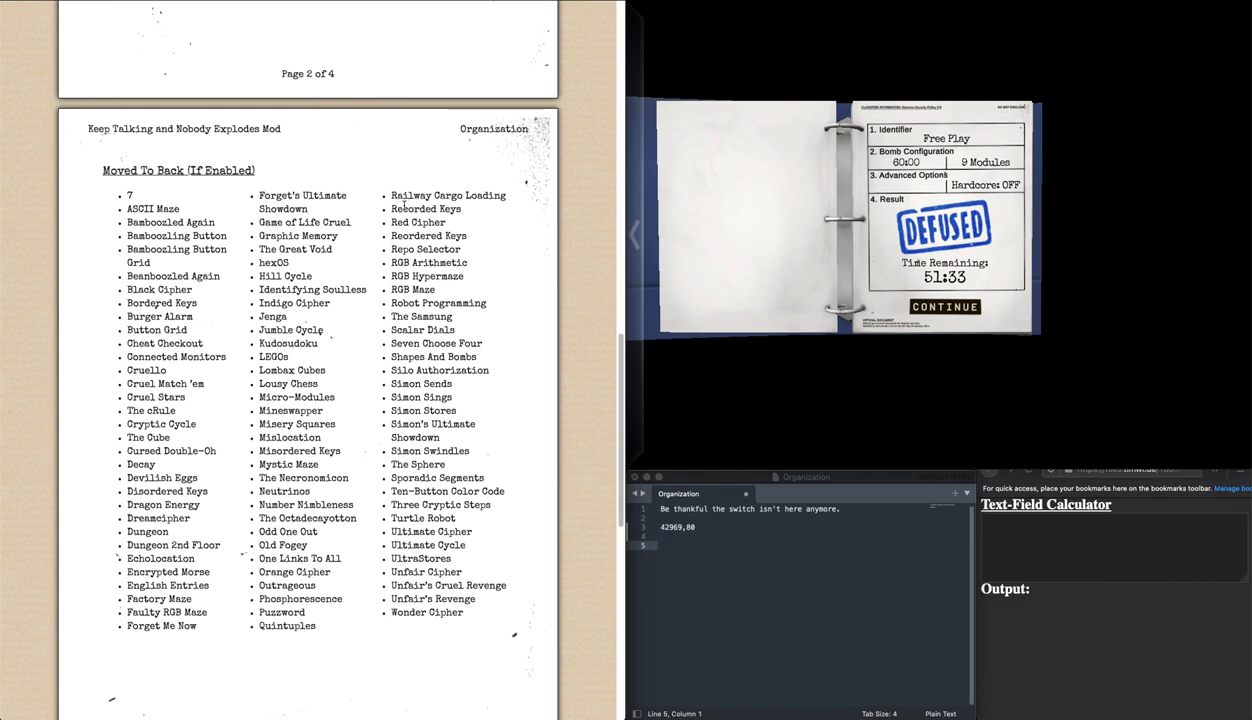